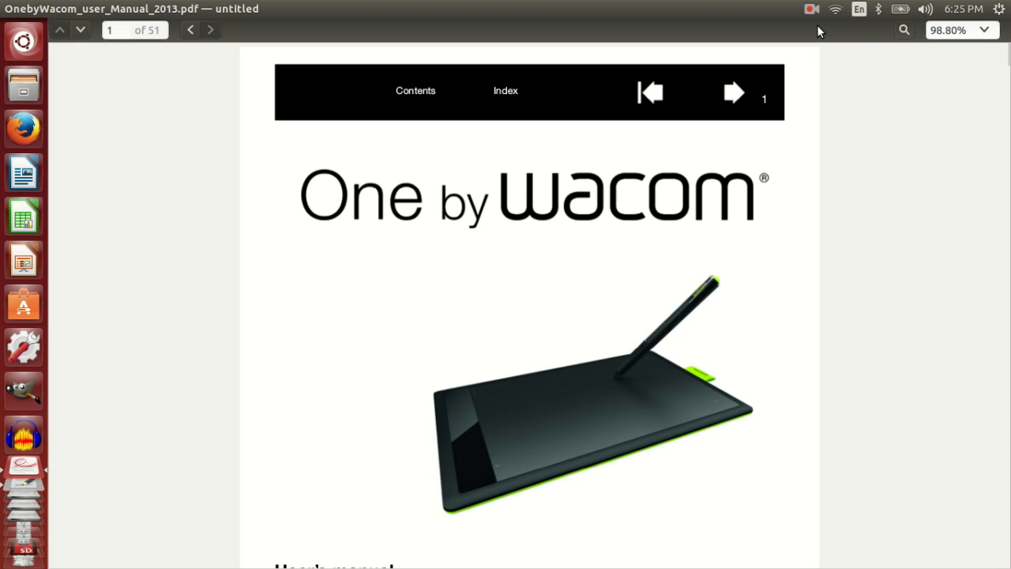
pyautogui.moveTo(708, 329)
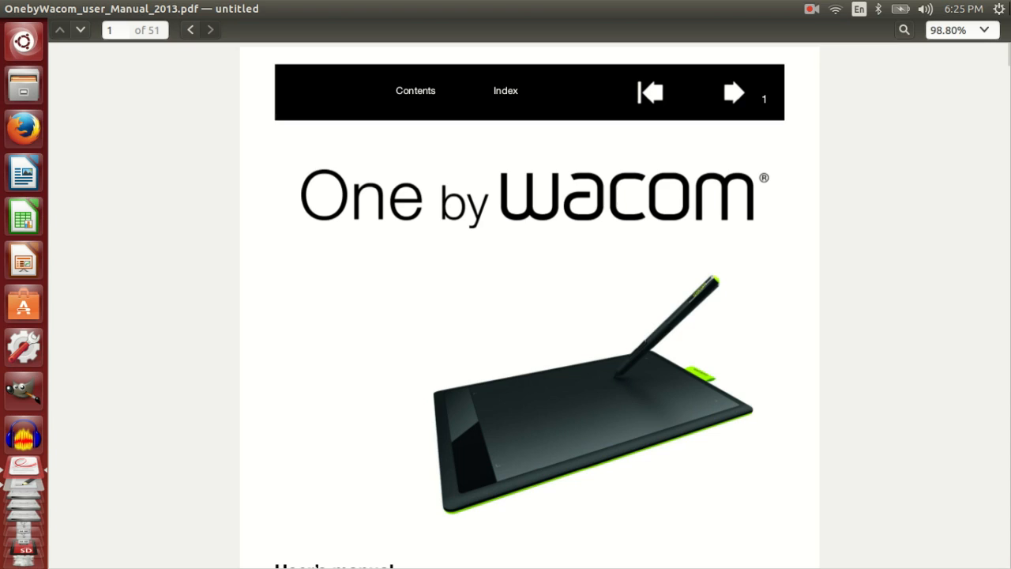
# - Open the system menu from the gear icon in Document Viewer's top panel
pyautogui.click(997, 8)
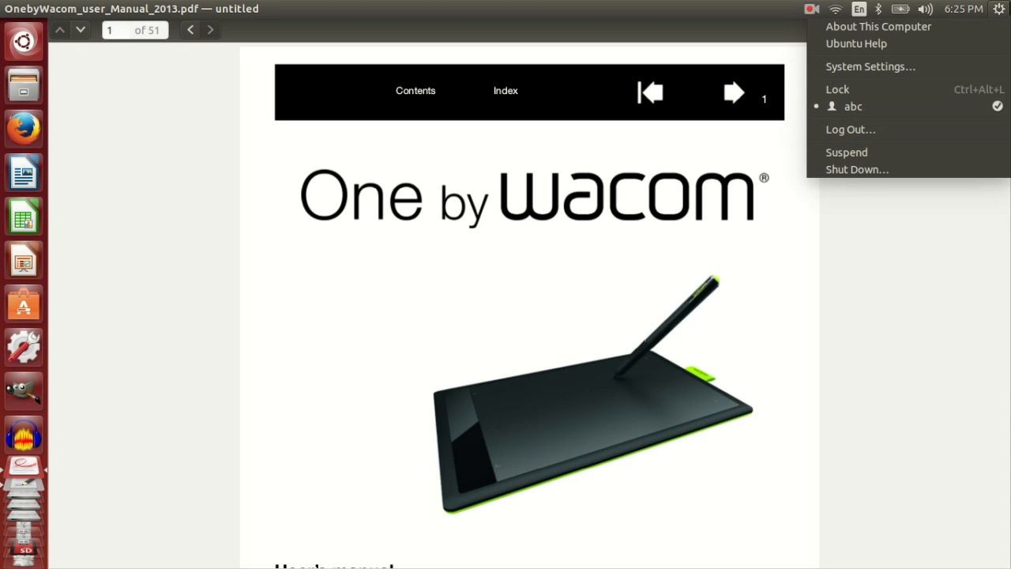
pyautogui.moveTo(870, 66)
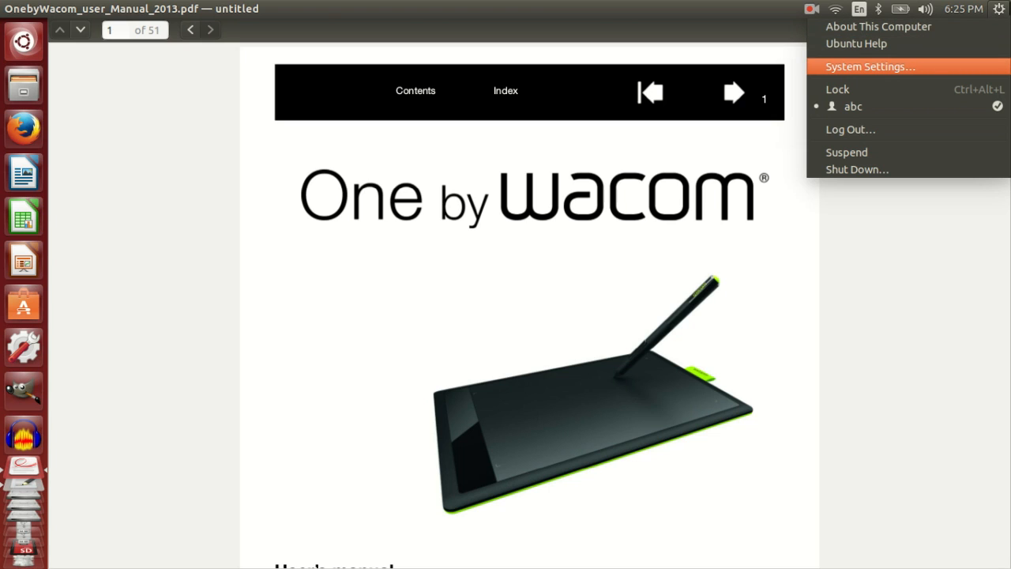
# - Launch System Settings and open the Wacom Tablet panel for the Bamboo One S pen
pyautogui.click(870, 66)
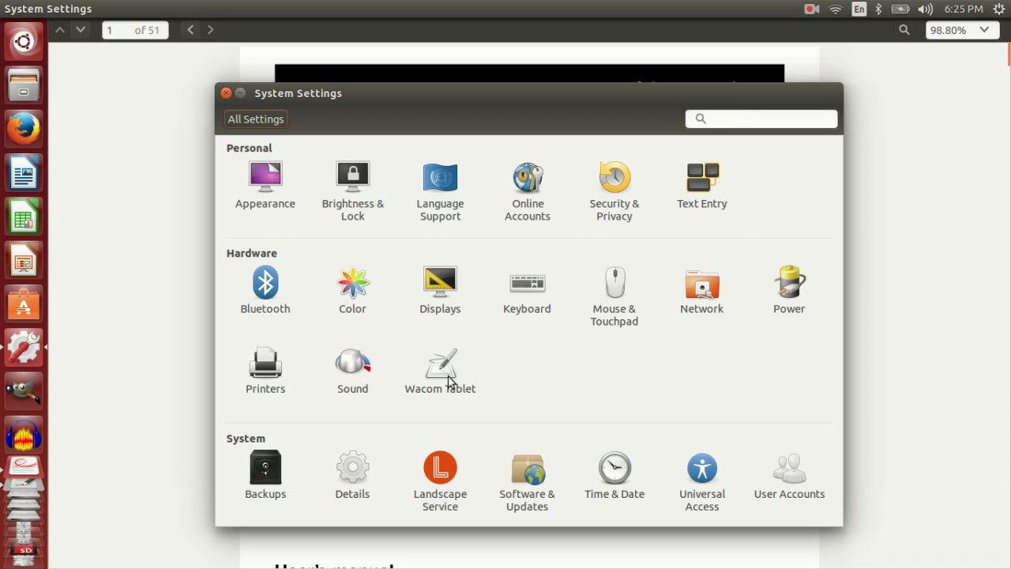
pyautogui.click(439, 363)
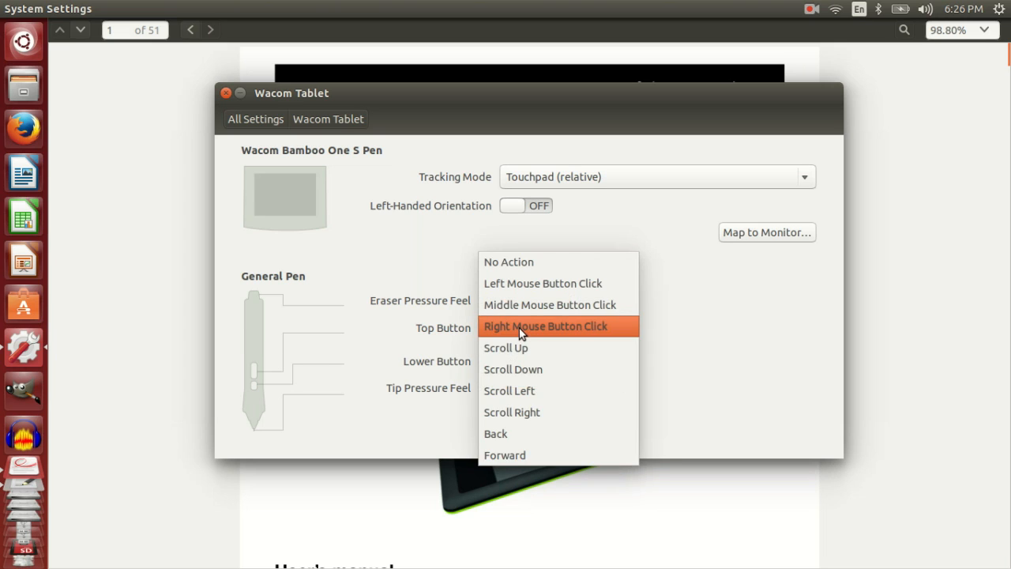
pyautogui.moveTo(514, 348)
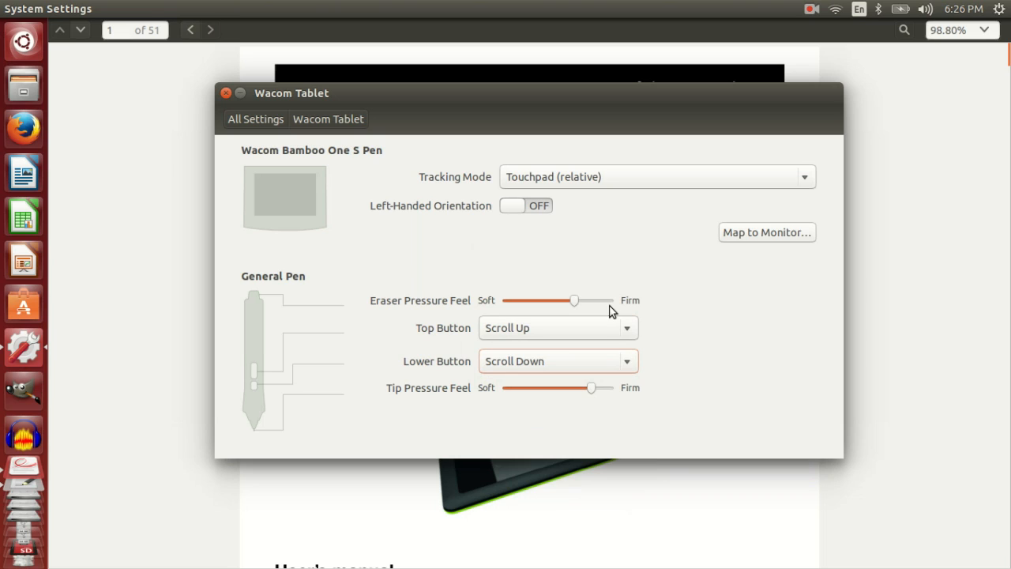
pyautogui.moveTo(397, 206)
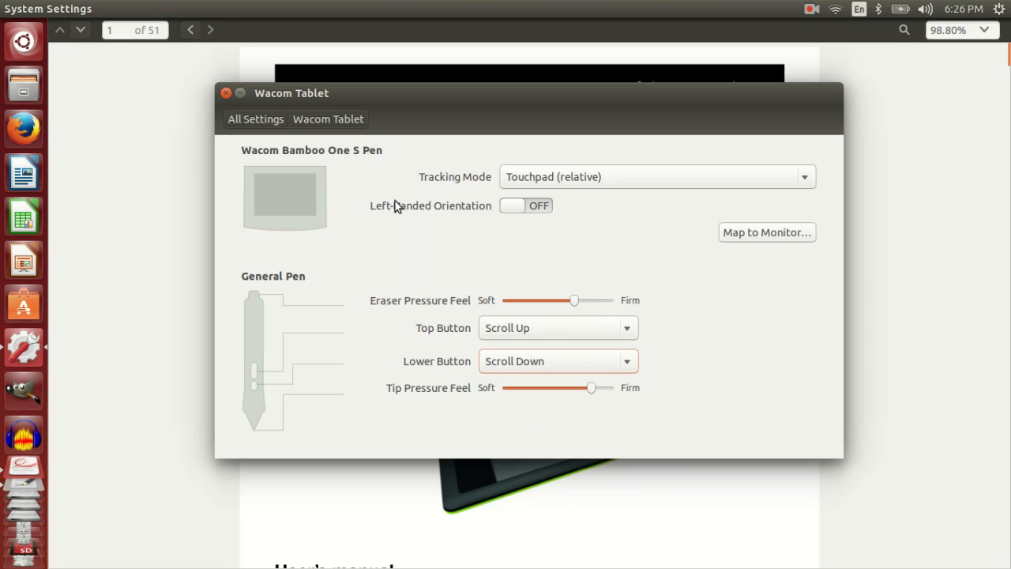
pyautogui.moveTo(318, 269)
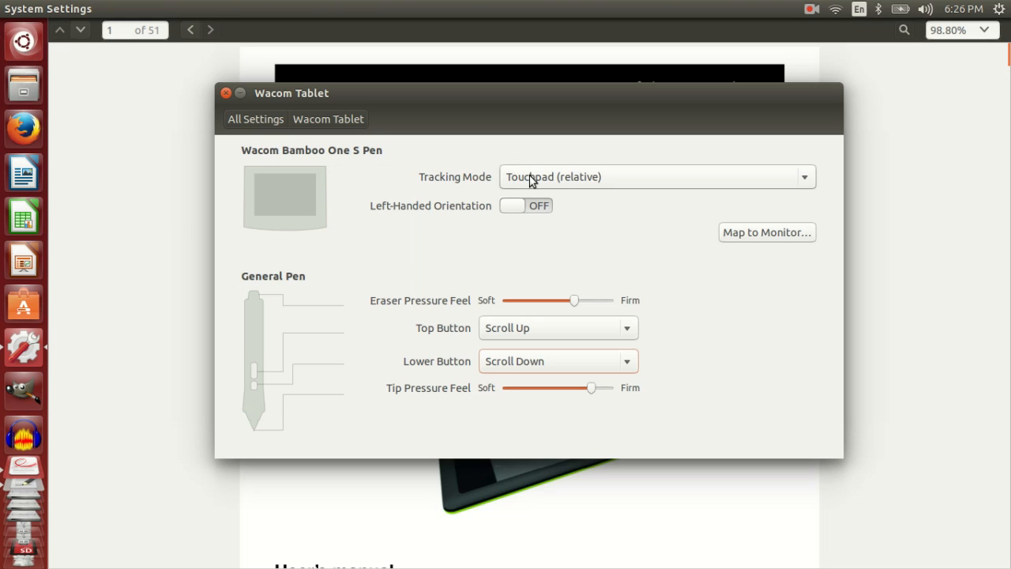
pyautogui.click(655, 177)
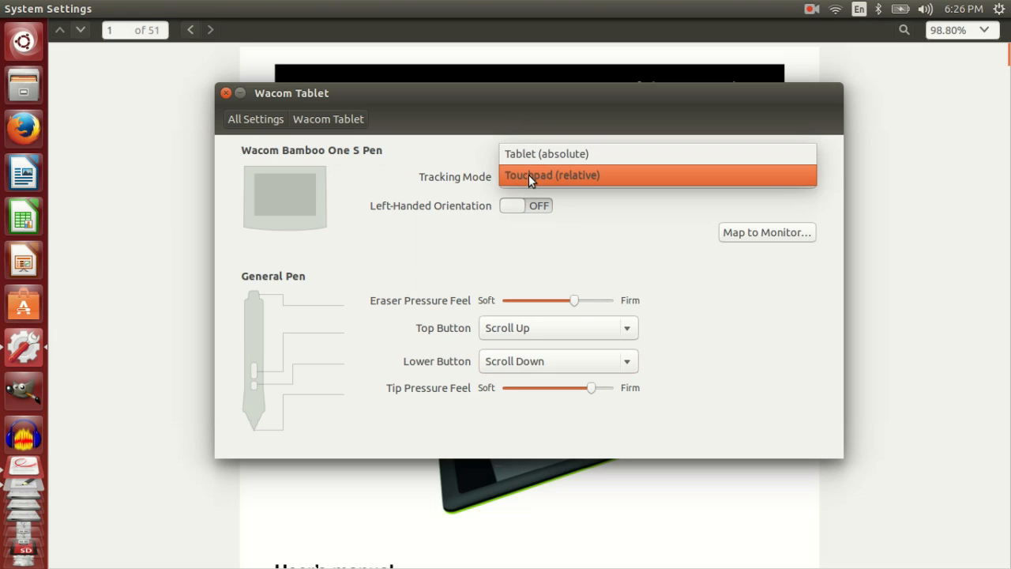
pyautogui.moveTo(533, 187)
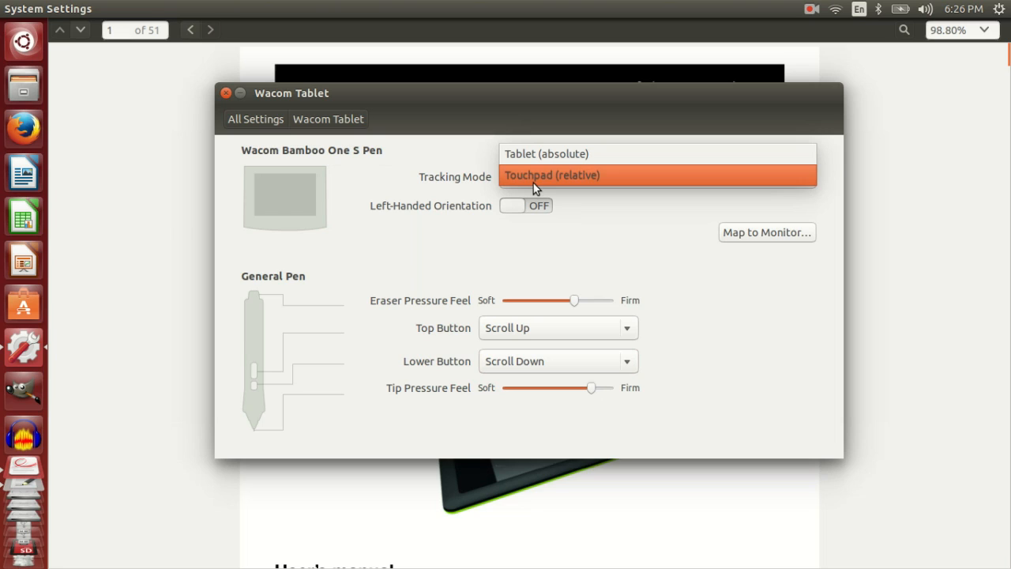
pyautogui.moveTo(545, 154)
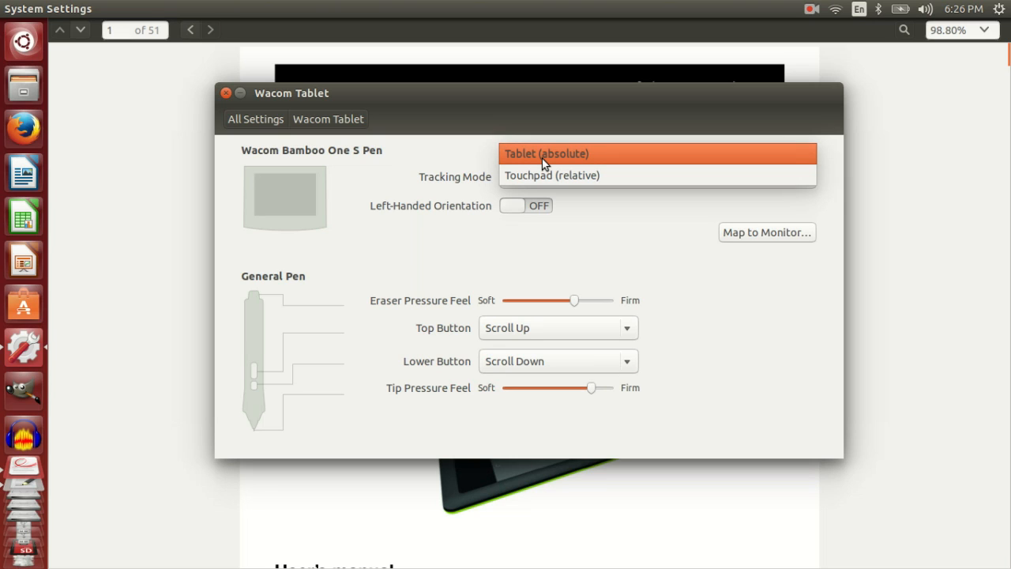
pyautogui.moveTo(551, 174)
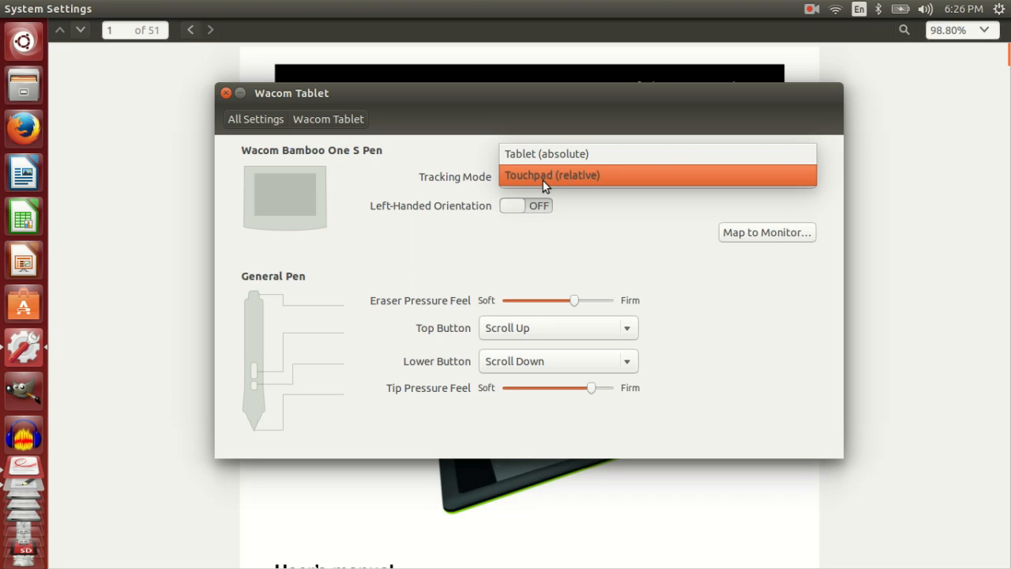
pyautogui.moveTo(525, 185)
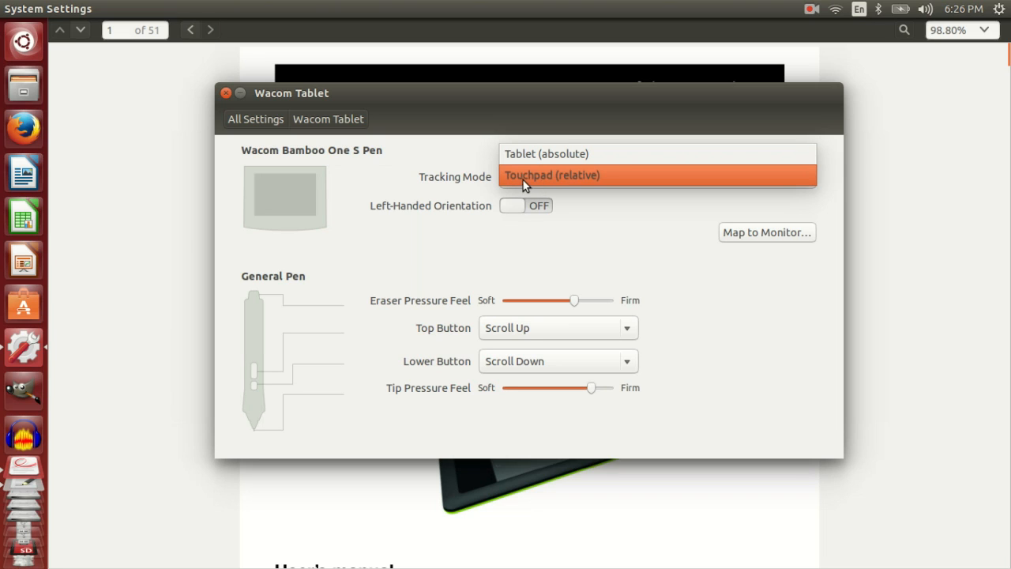
pyautogui.click(553, 174)
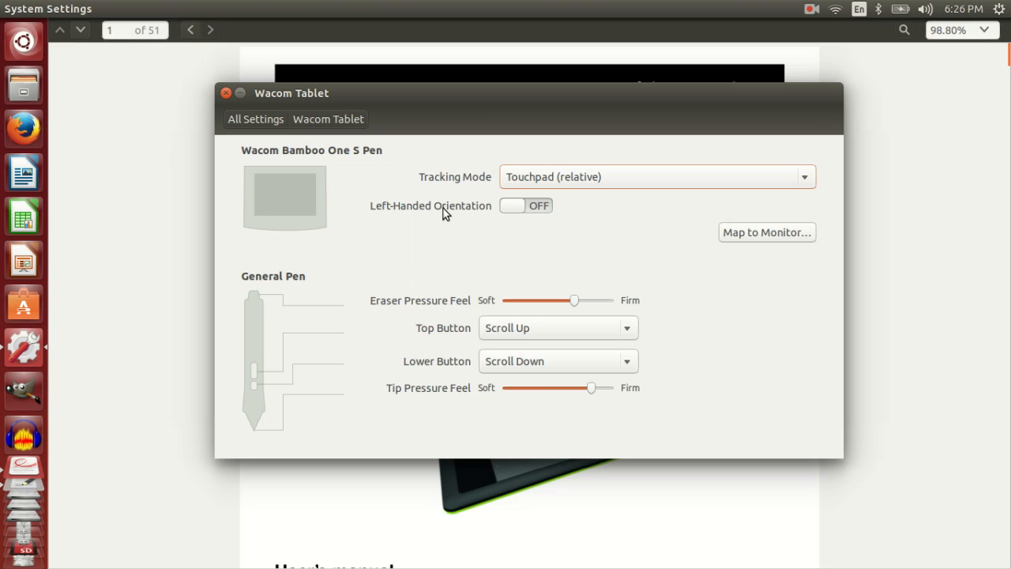
pyautogui.moveTo(397, 197)
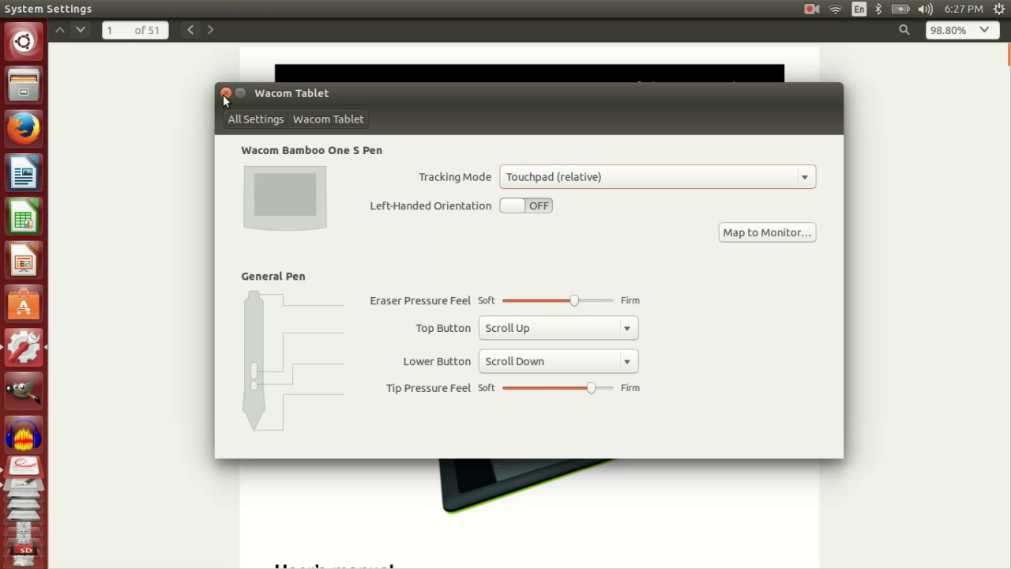
# - Close tablet settings, run lsusb in a new Terminal, and select Wacom ID 056a:0300
pyautogui.click(226, 94)
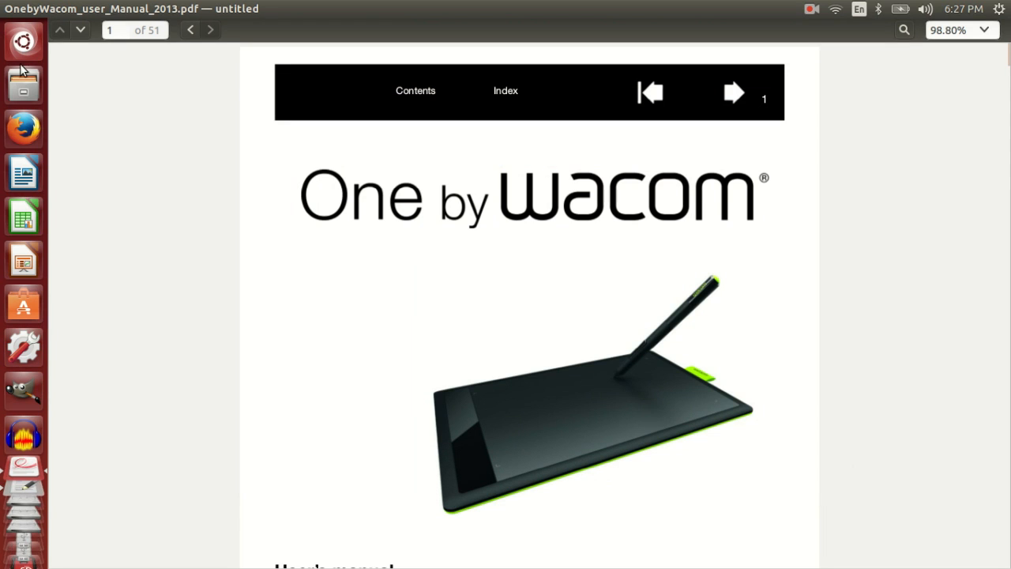
pyautogui.click(22, 40)
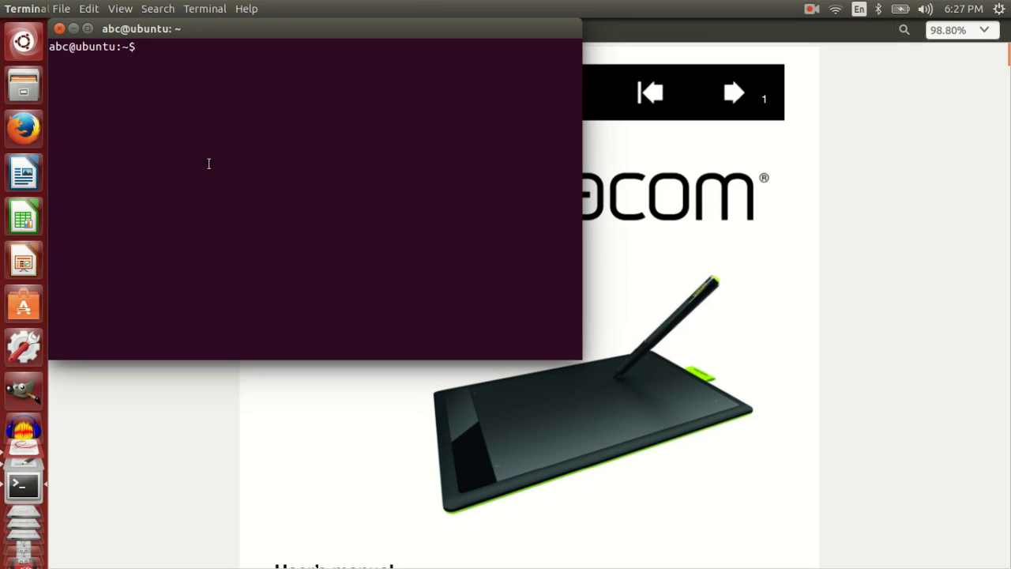
pyautogui.write('lsu')
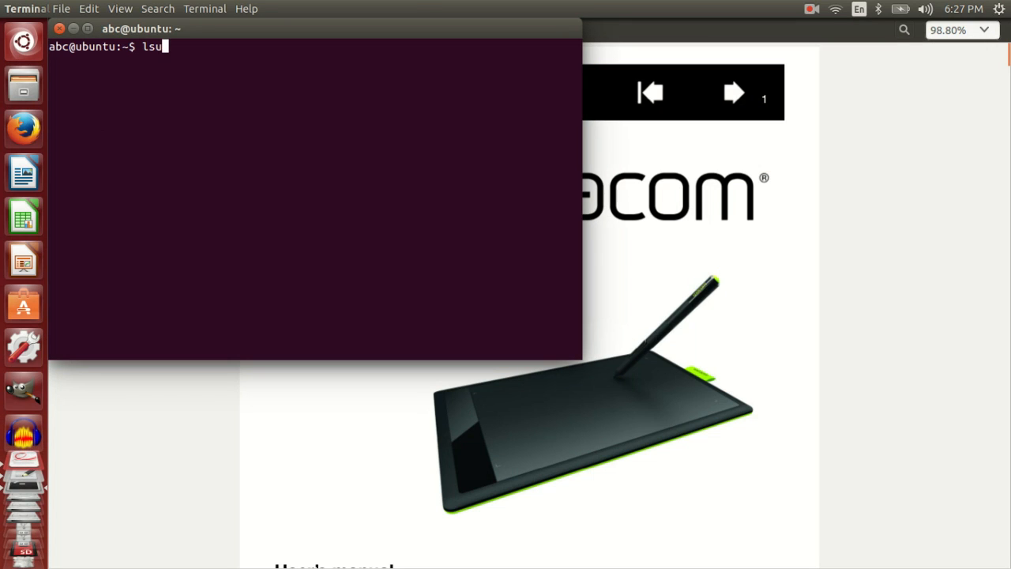
pyautogui.press('Return')
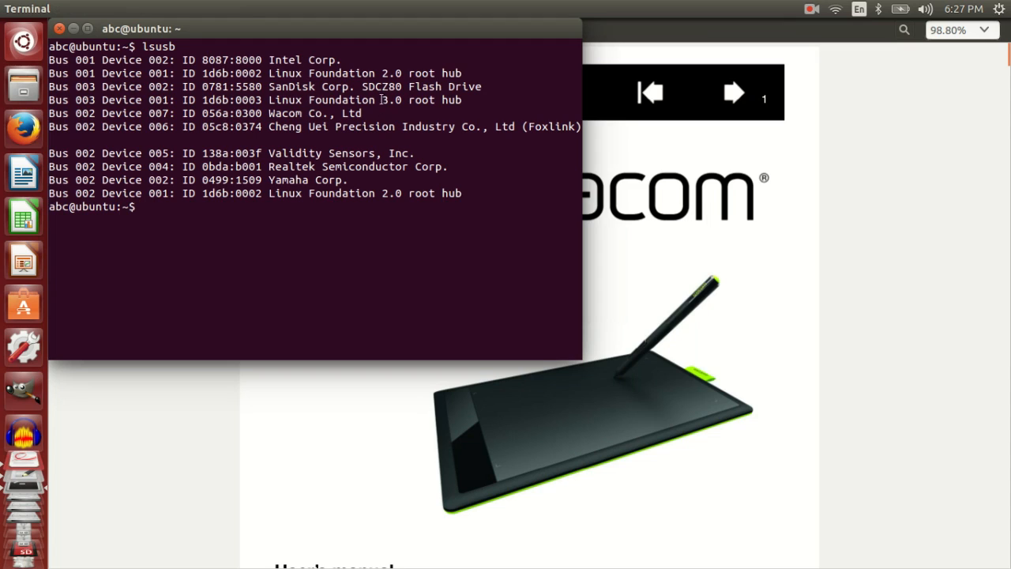
pyautogui.doubleClick(232, 113)
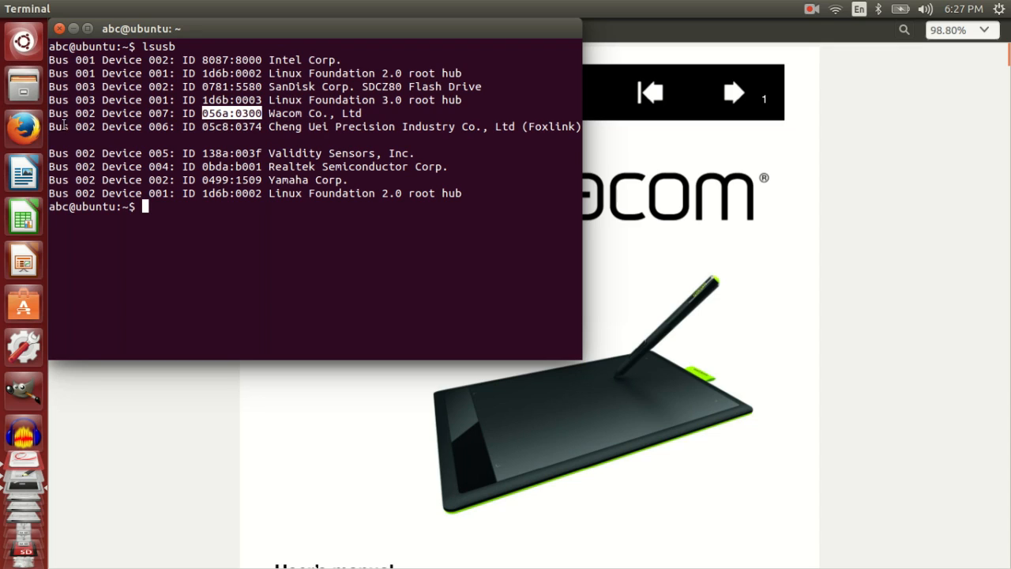
pyautogui.moveTo(124, 180)
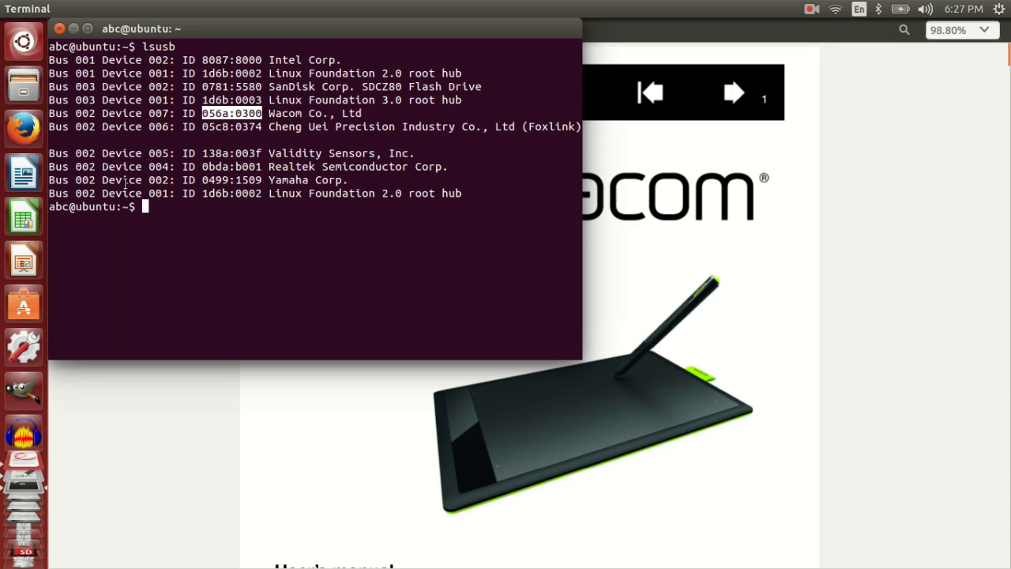
# - Open /etc/default/grub in gedit by entering /etc/default/ as the location
pyautogui.write('sudo')
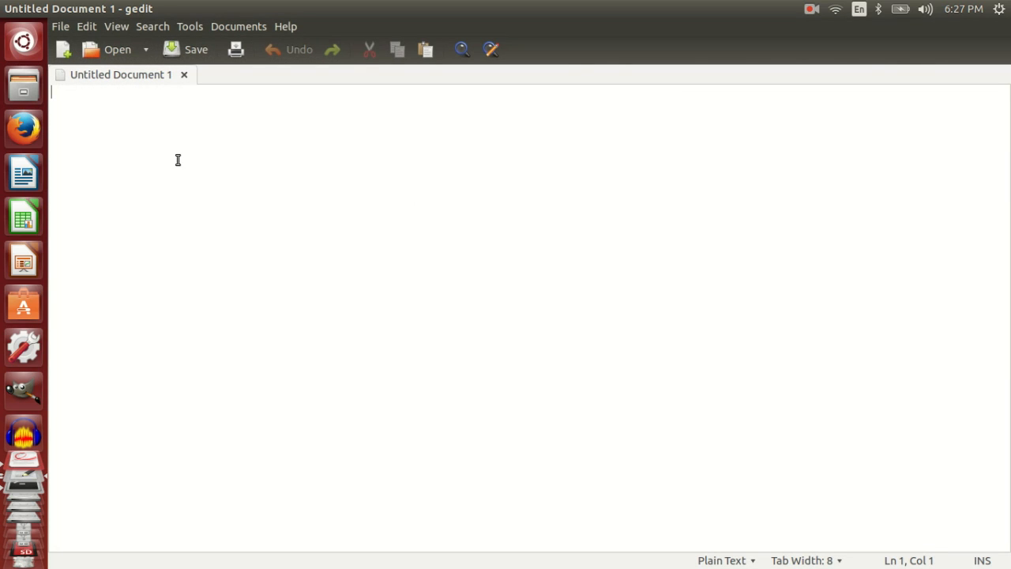
pyautogui.click(116, 49)
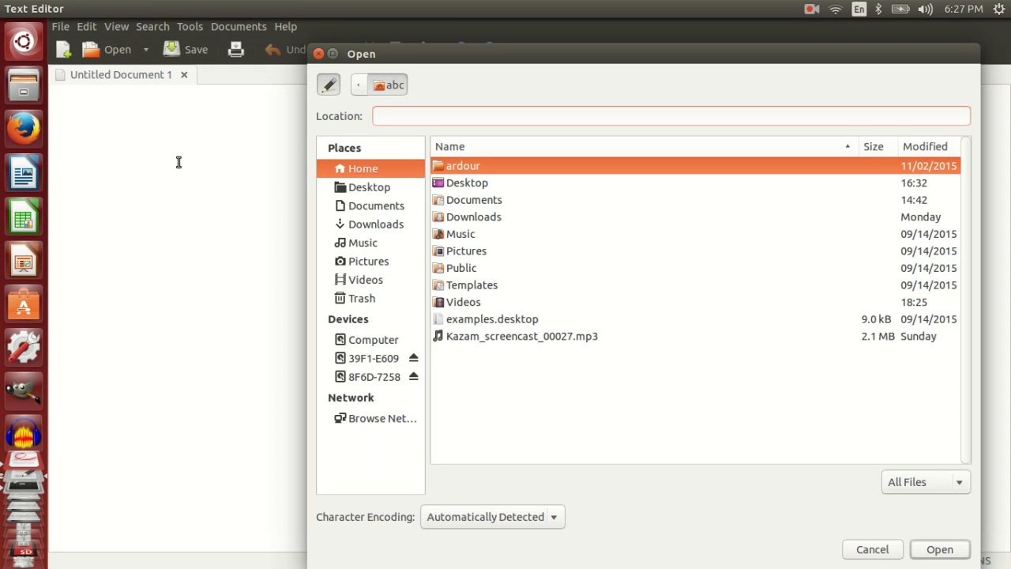
pyautogui.write('/etv')
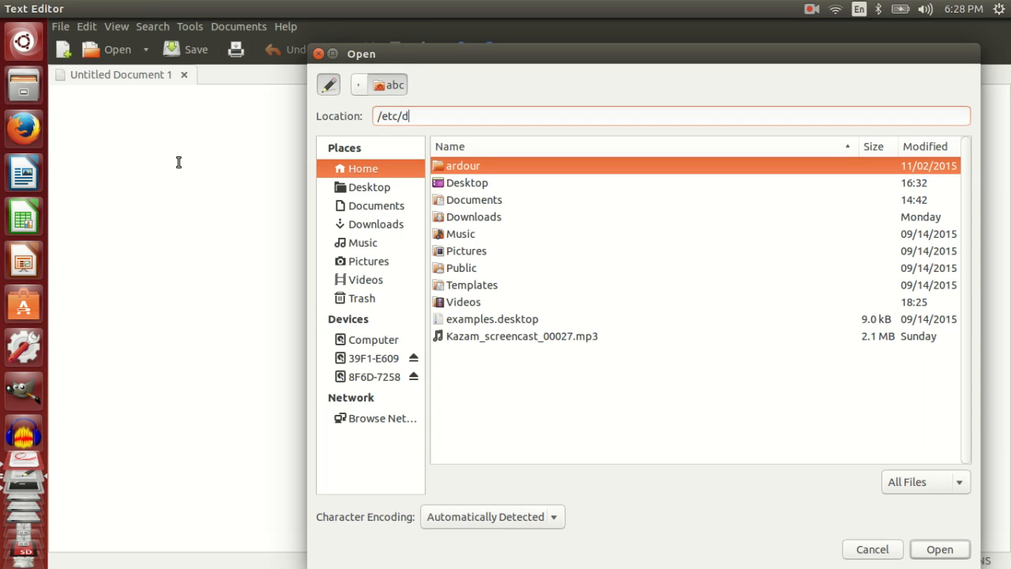
pyautogui.write('efault/')
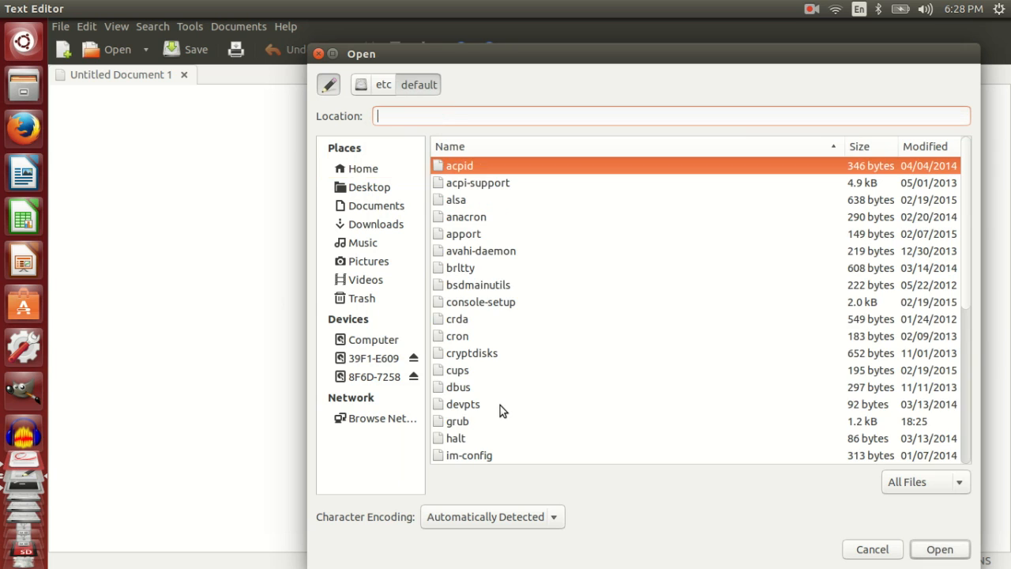
pyautogui.click(456, 420)
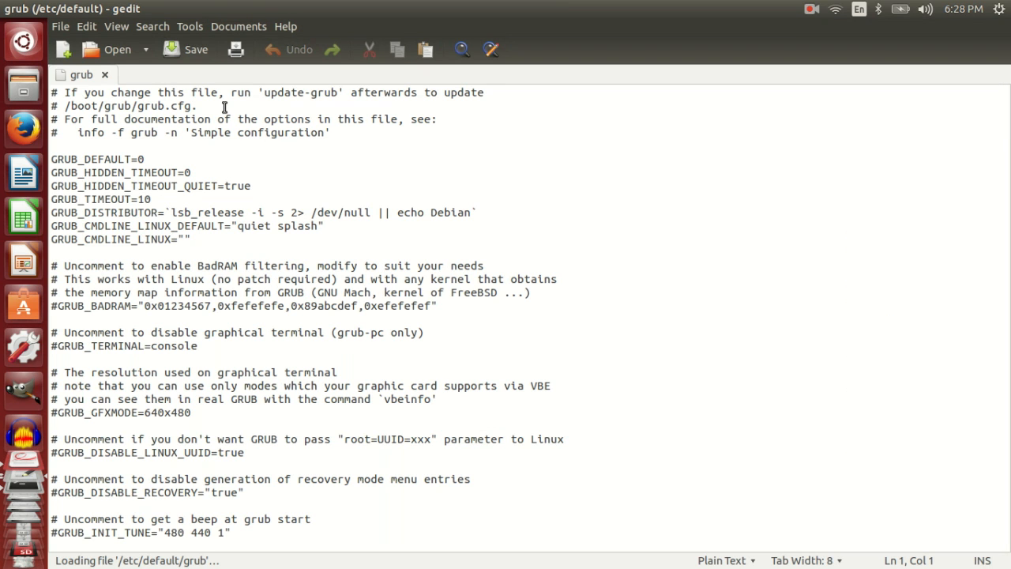
# - Point out the header note saying to run update-grub after editing
pyautogui.click(199, 106)
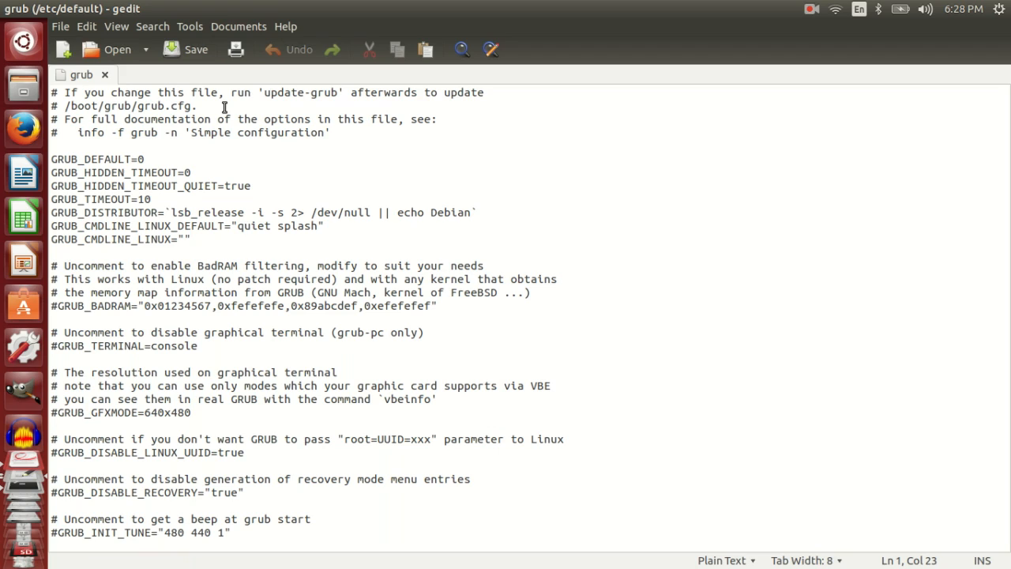
pyautogui.click(305, 92)
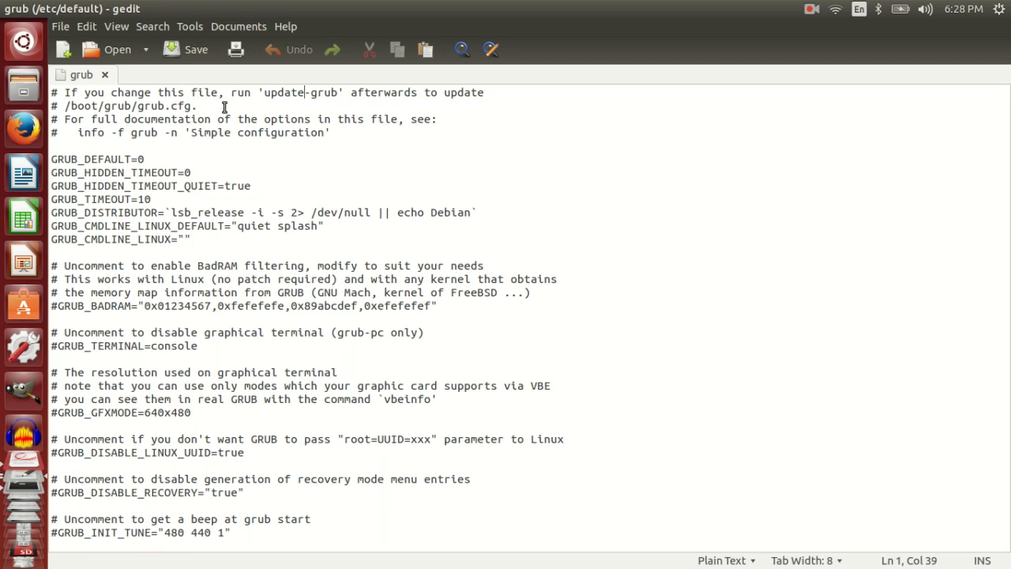
pyautogui.click(192, 105)
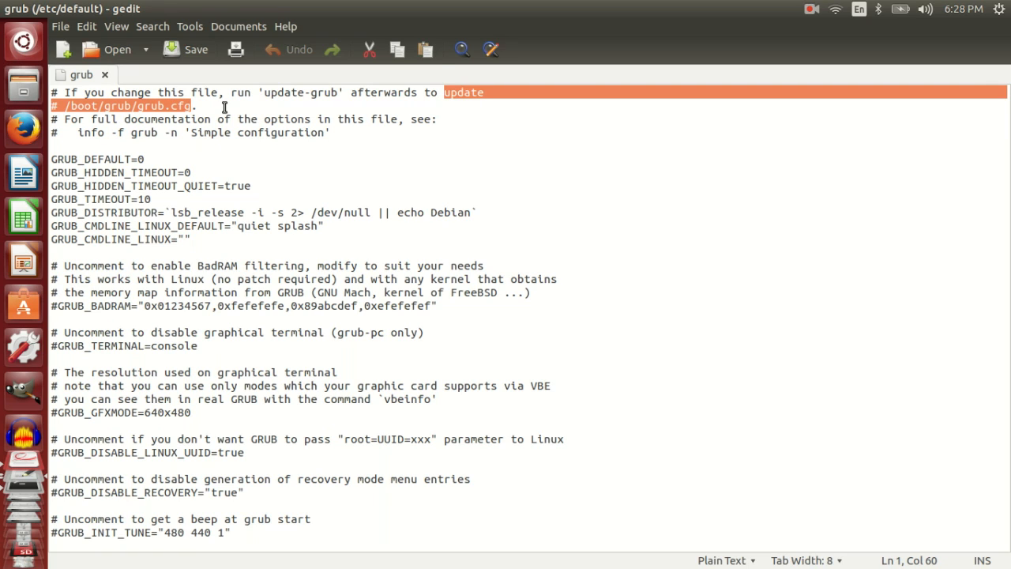
pyautogui.moveTo(71, 35)
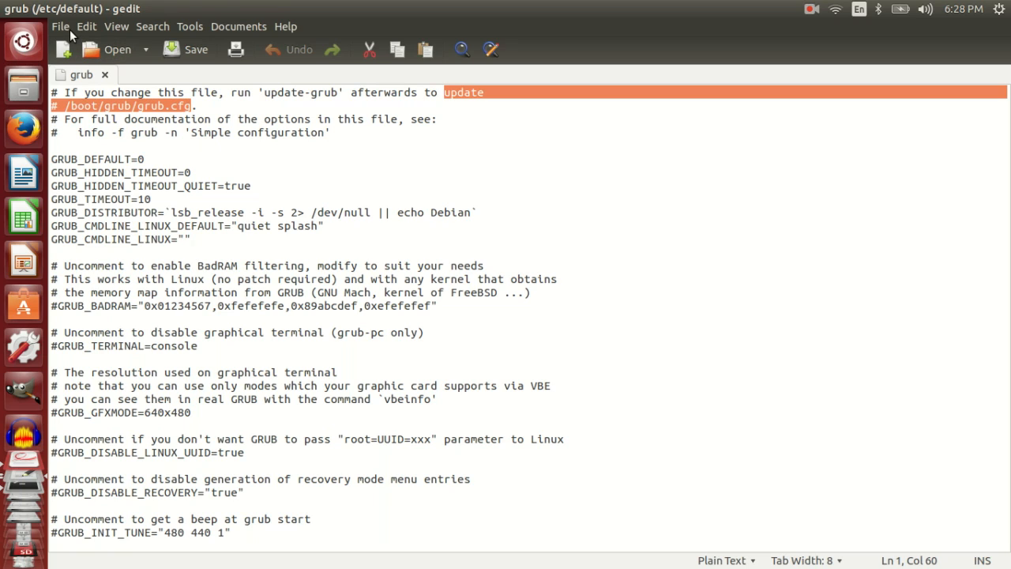
# - Append usbhid.quirks=0x056a:0x0300:0x40000000 after quiet splash in GRUB_CMDLINE_LINUX_DEFAULT
pyautogui.click(180, 225)
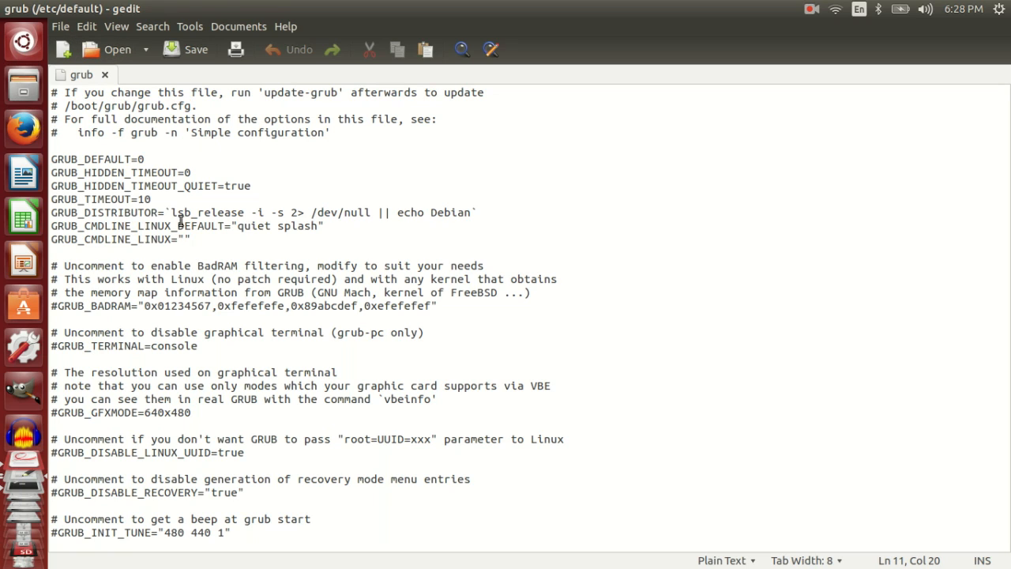
pyautogui.moveTo(389, 262)
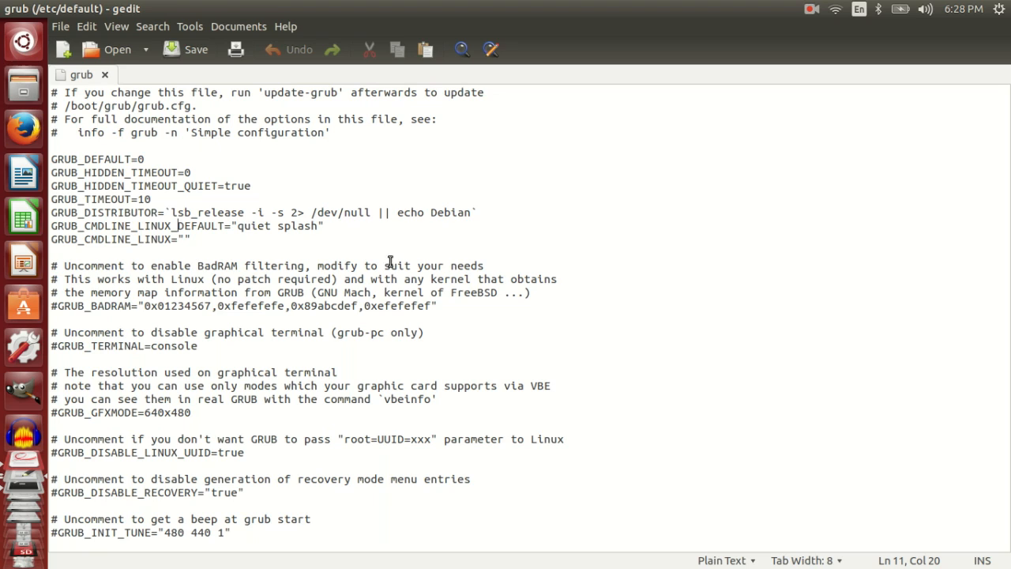
pyautogui.click(257, 225)
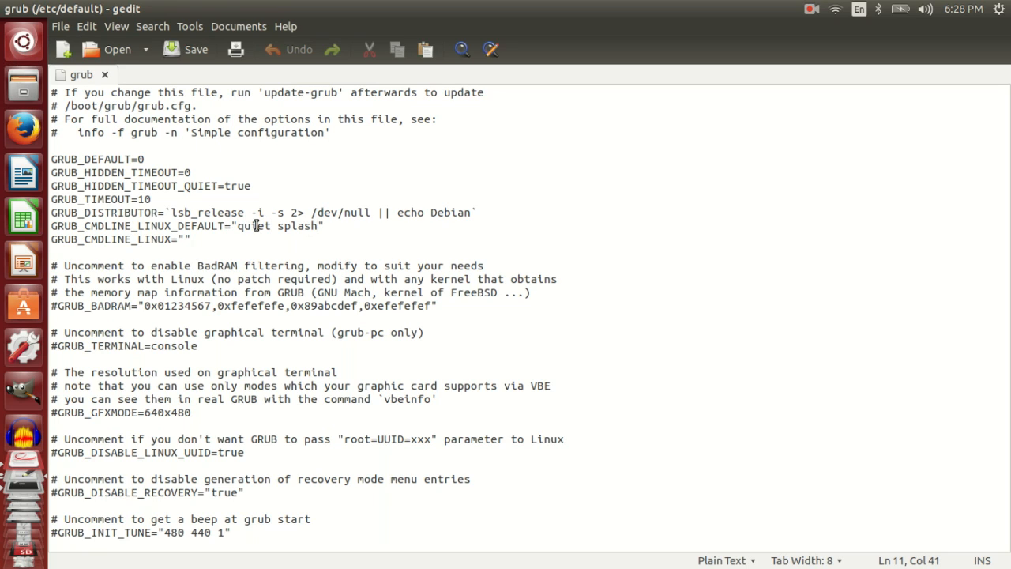
pyautogui.write('usbhid.quirks=0x056a:0x0300:0x40000000')
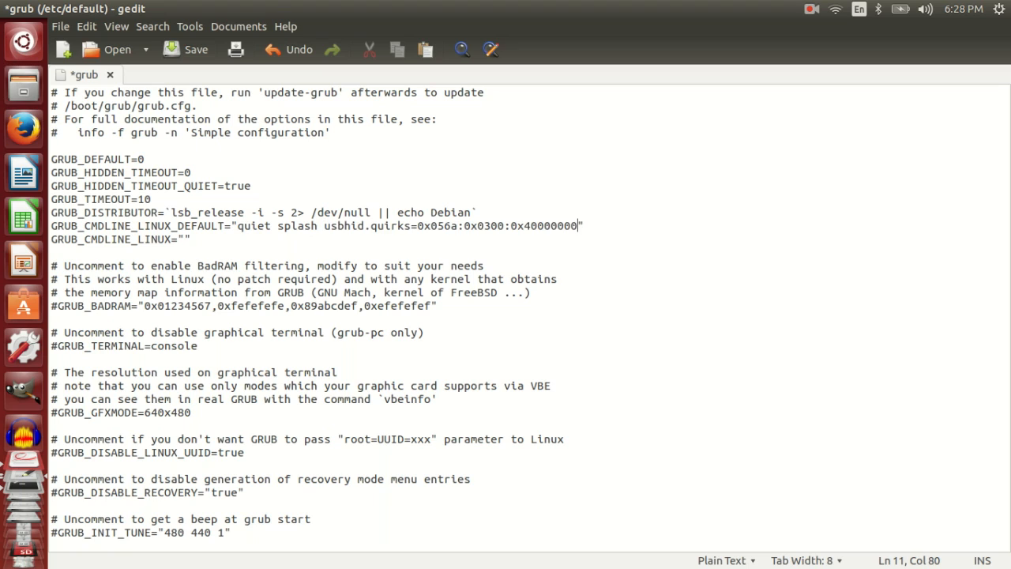
pyautogui.moveTo(342, 226)
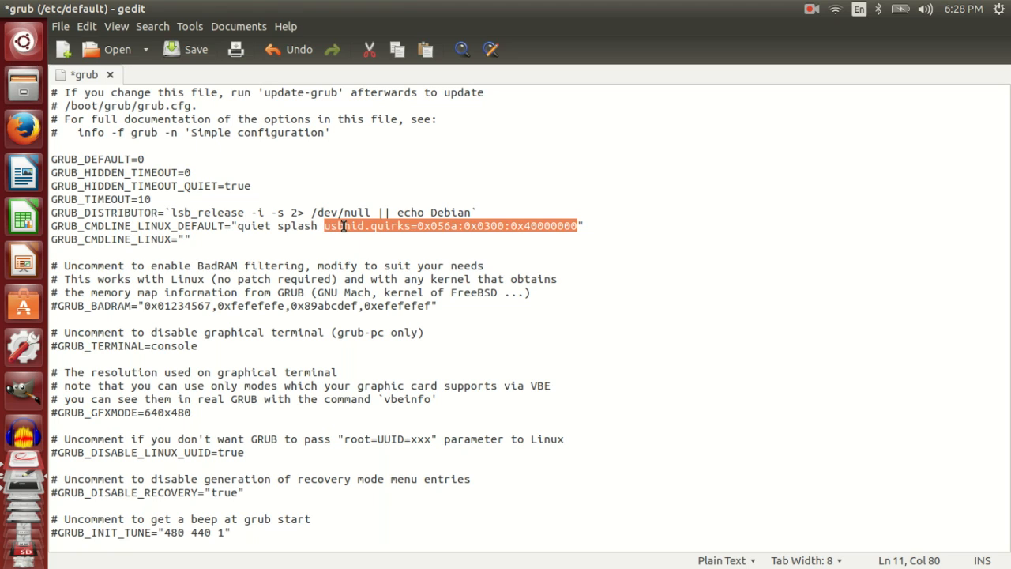
# - Check vendor 0x056a and product 0x0300 against the lsusb listing, then save grub
pyautogui.click(444, 226)
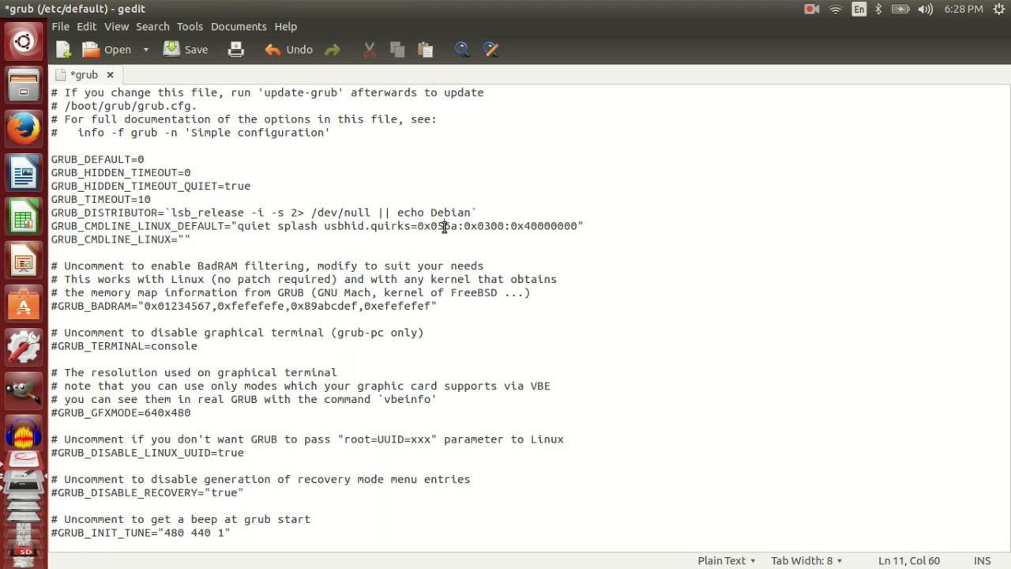
pyautogui.doubleClick(437, 226)
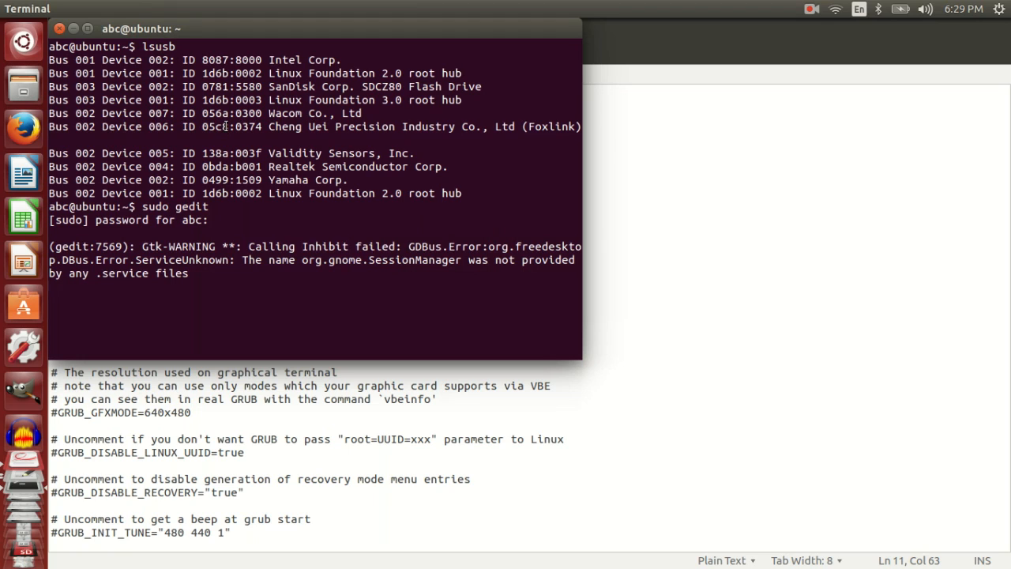
pyautogui.doubleClick(231, 100)
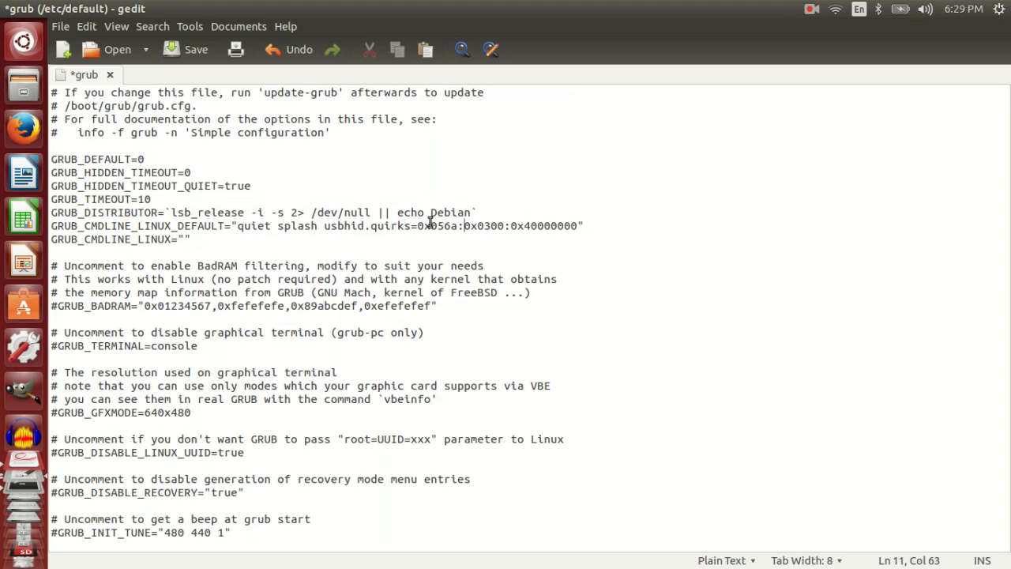
pyautogui.doubleClick(436, 226)
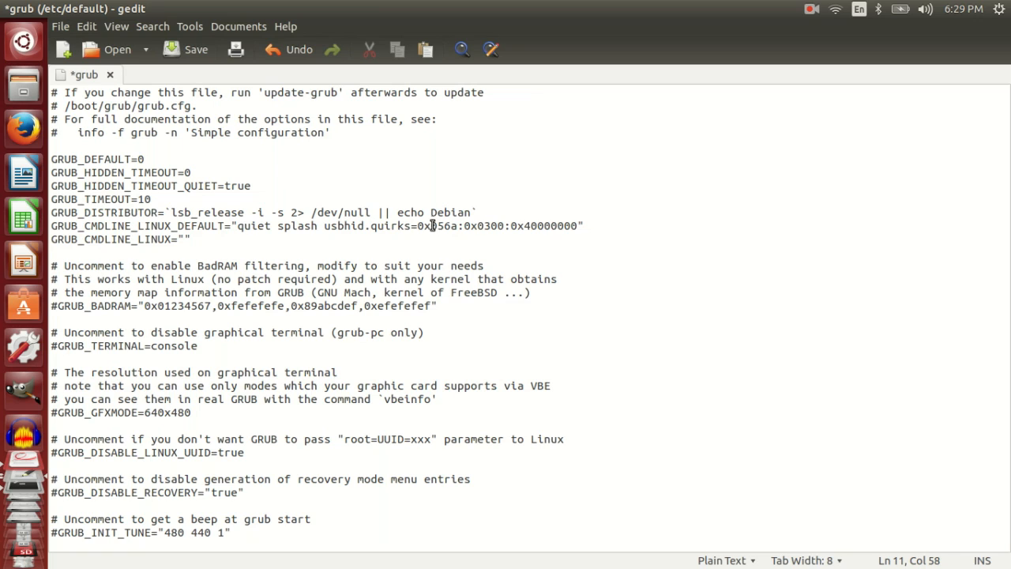
pyautogui.doubleClick(483, 226)
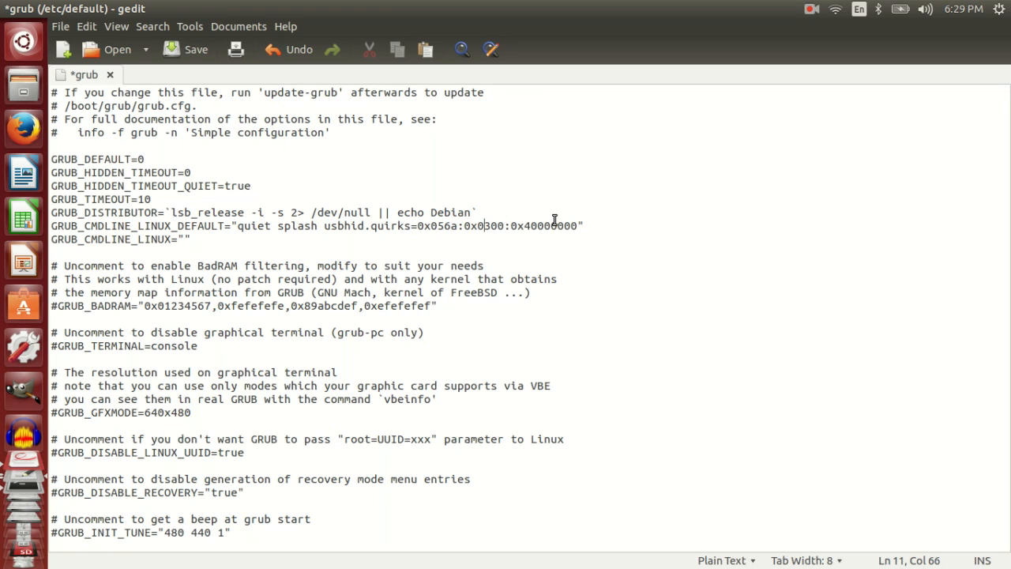
pyautogui.click(571, 226)
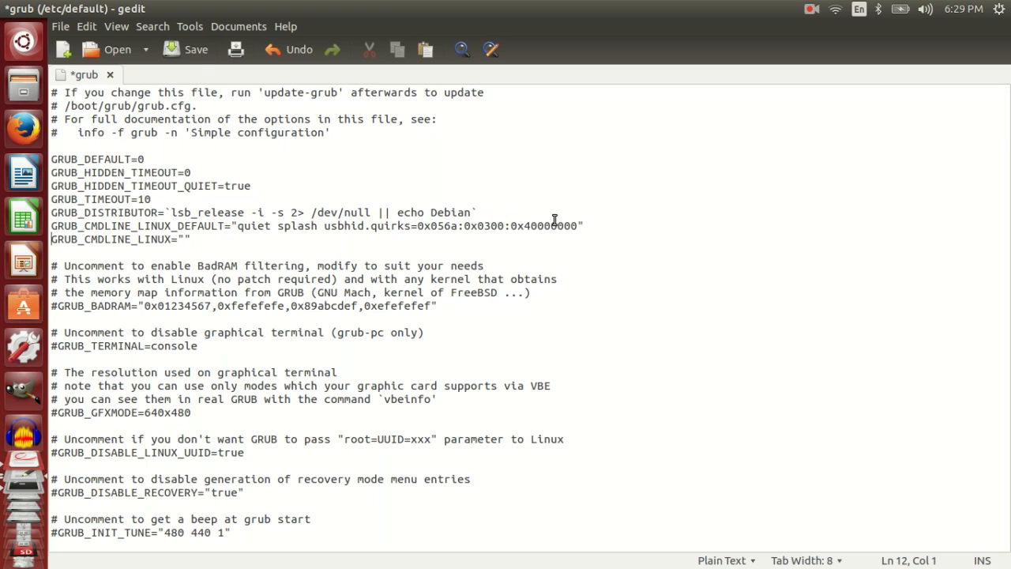
pyautogui.click(186, 49)
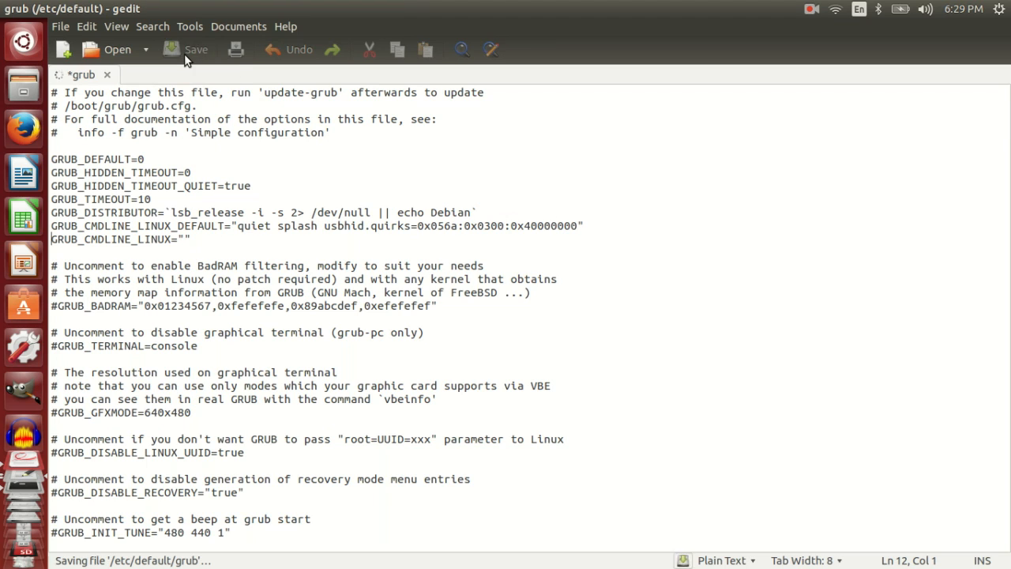
# - Run sudo update-grub with the admin password; it fails with a grub-probe /cow error
pyautogui.click(196, 49)
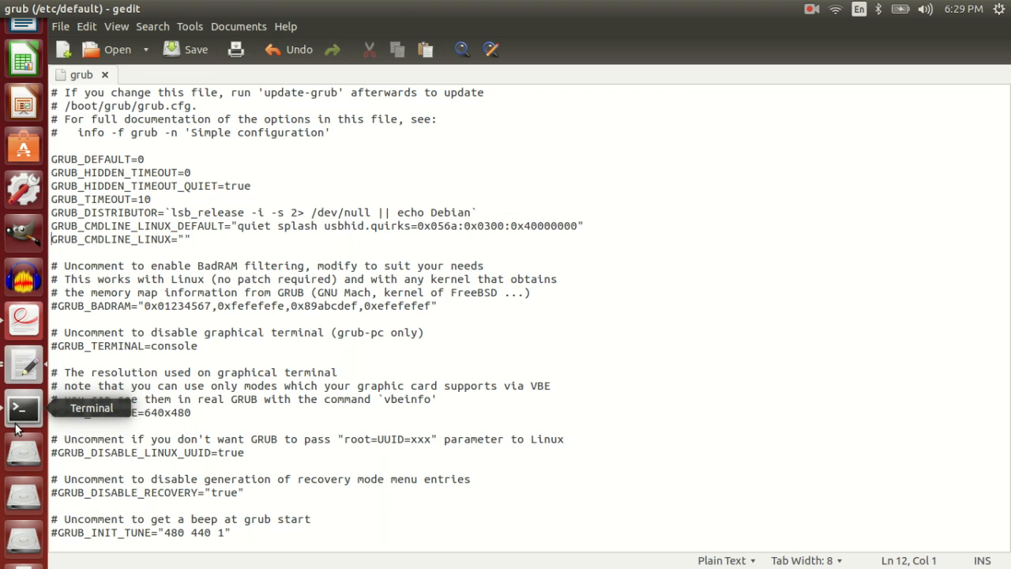
pyautogui.click(22, 408)
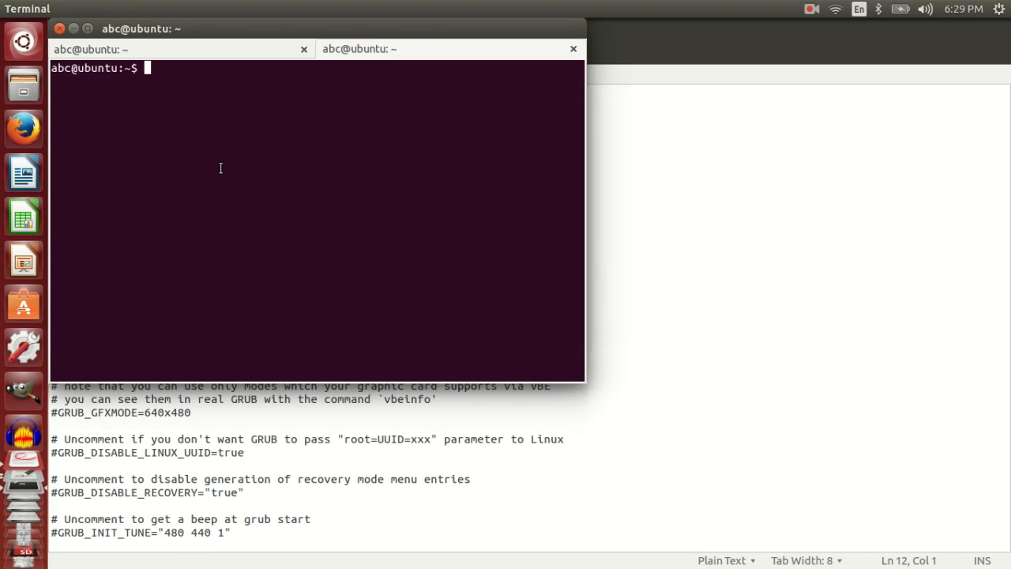
pyautogui.write('sudo')
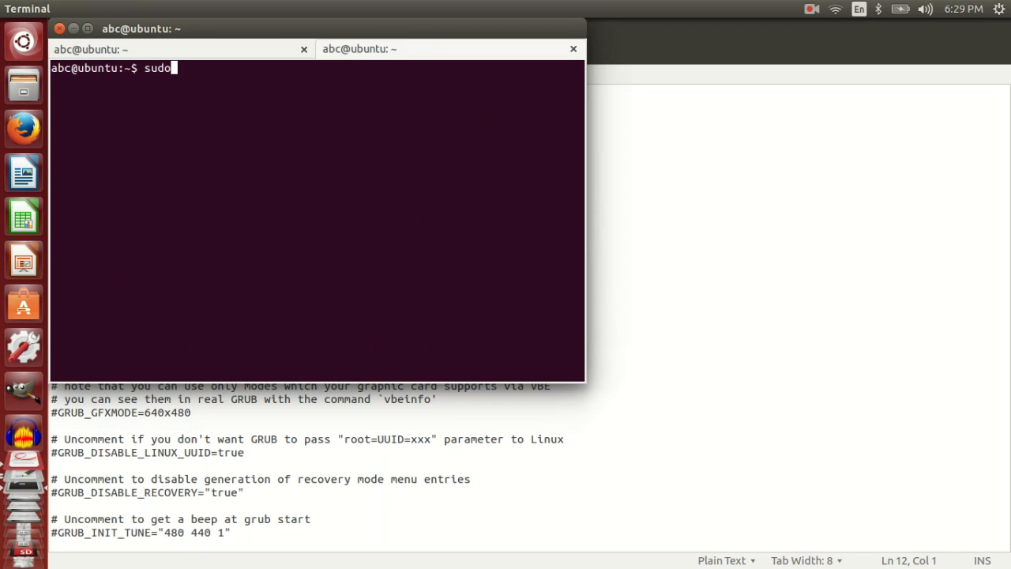
pyautogui.write('update')
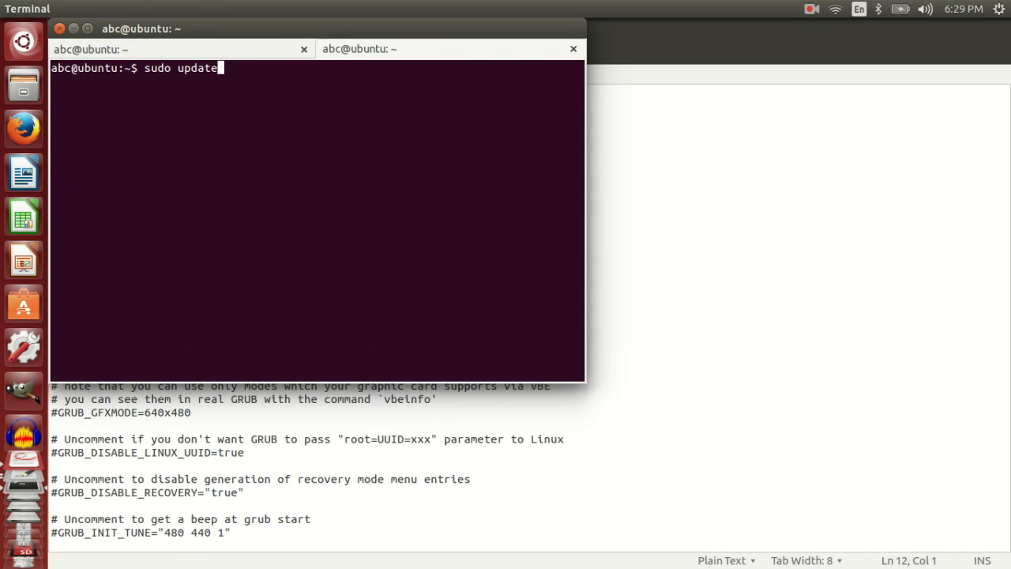
pyautogui.write('-grub')
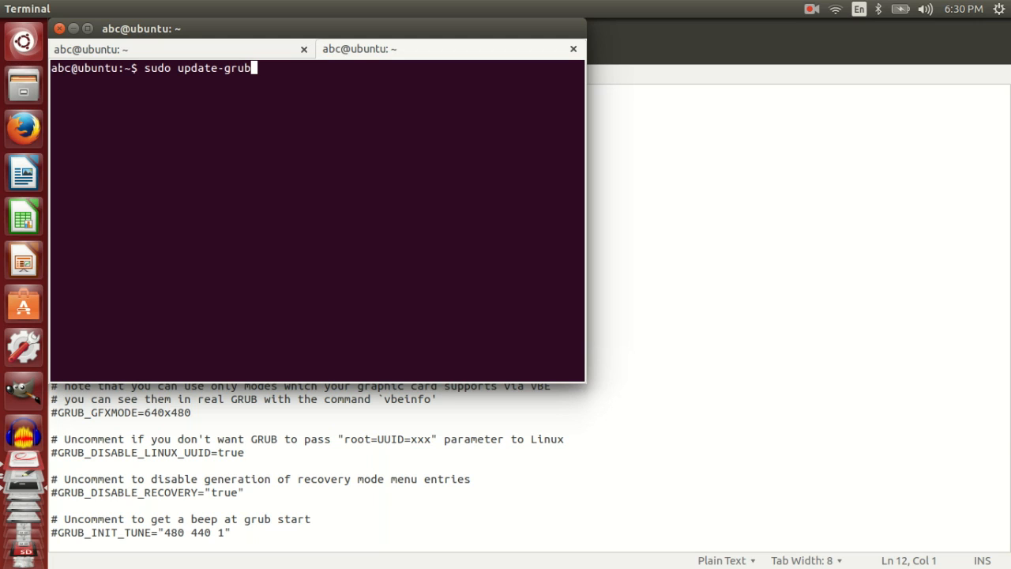
pyautogui.press('Return')
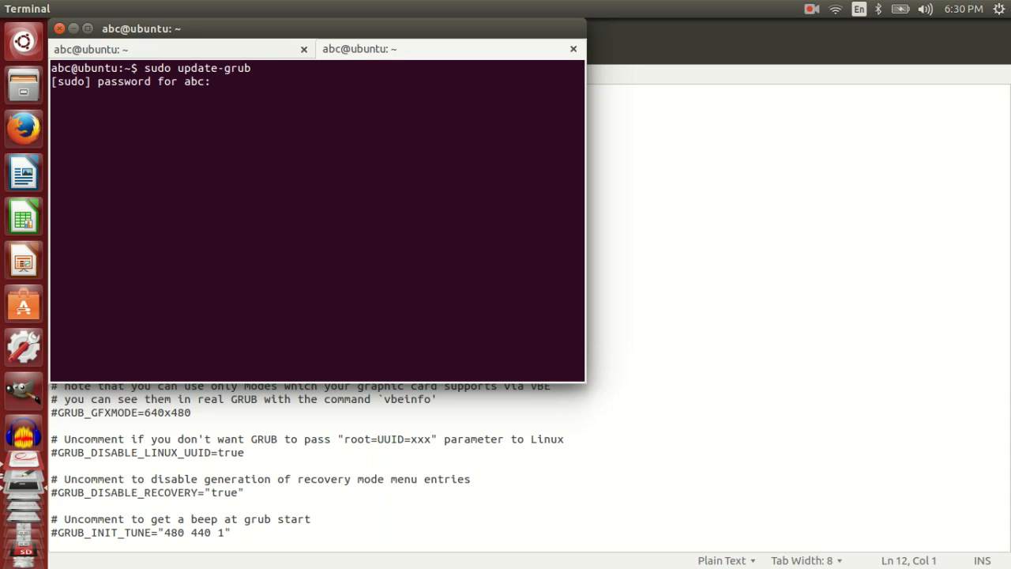
pyautogui.press('Return')
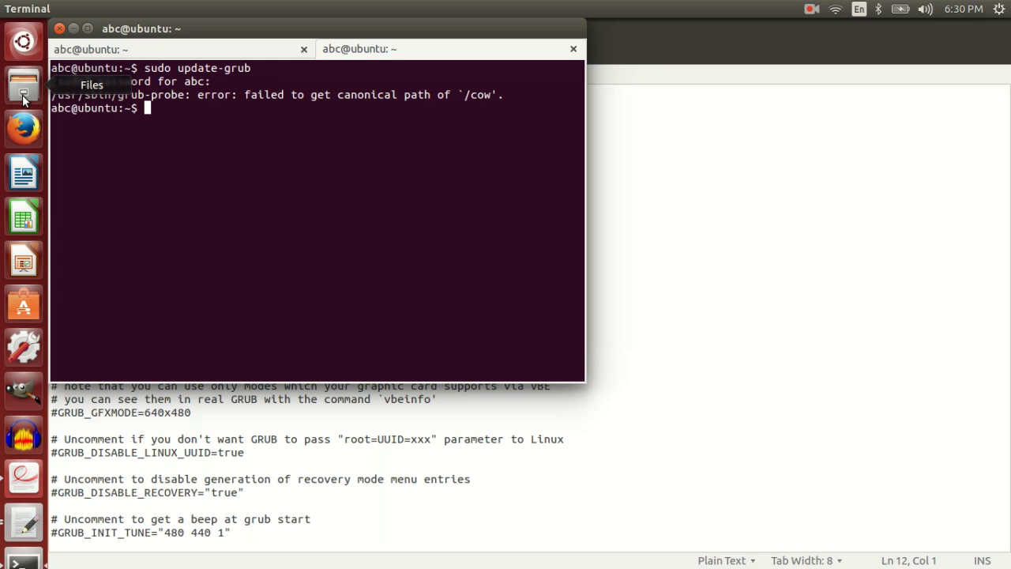
# - Browse the 2.0 GB Volume to boot/grub and open grub.cfg in gedit
pyautogui.click(22, 85)
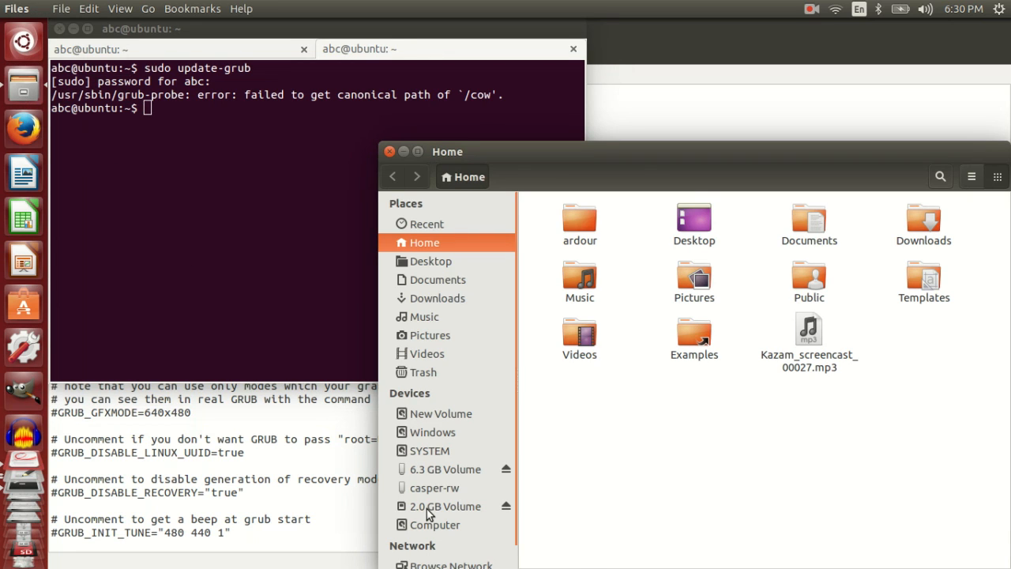
pyautogui.click(444, 506)
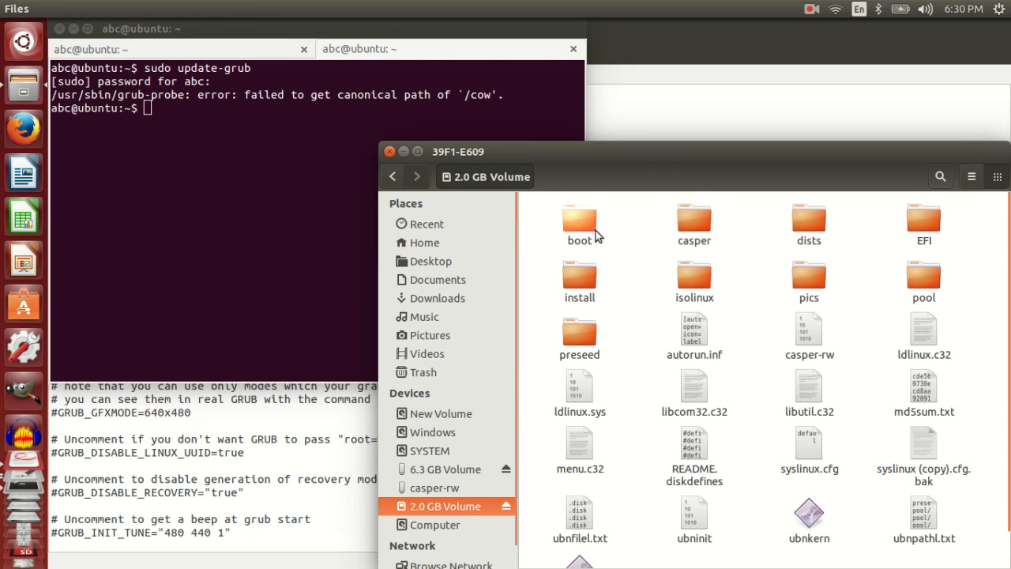
pyautogui.doubleClick(579, 221)
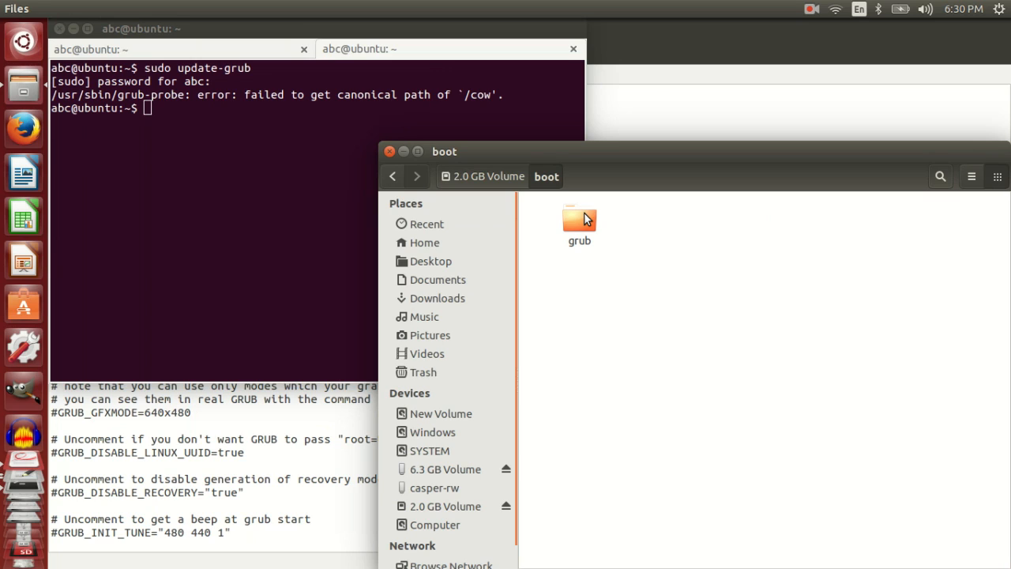
pyautogui.doubleClick(579, 221)
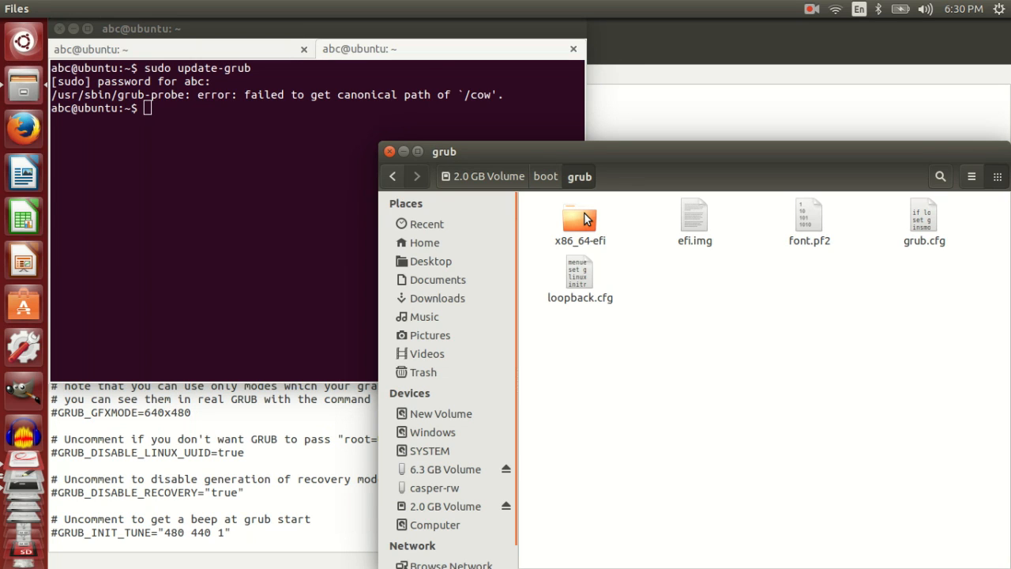
pyautogui.click(924, 221)
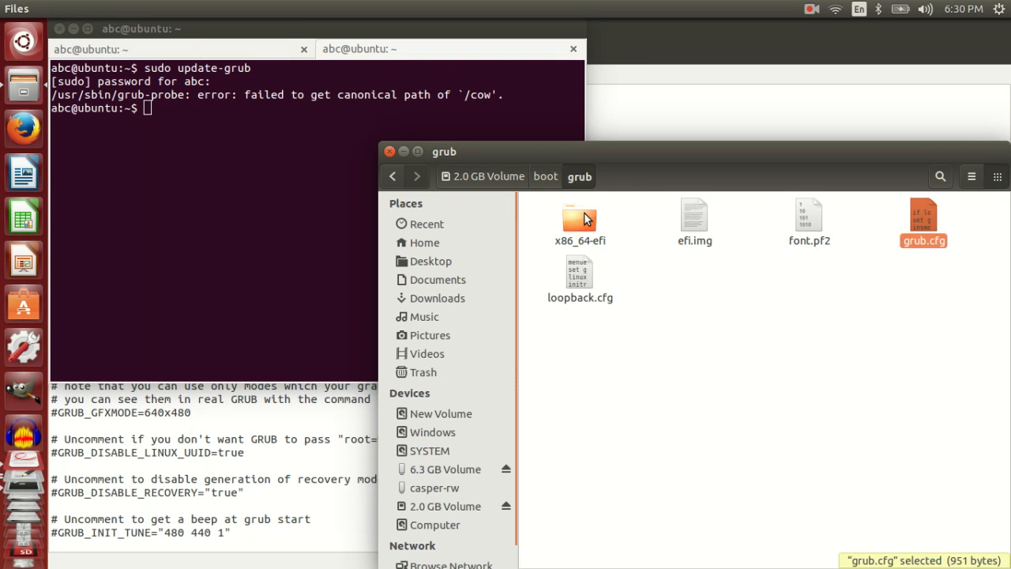
pyautogui.doubleClick(923, 221)
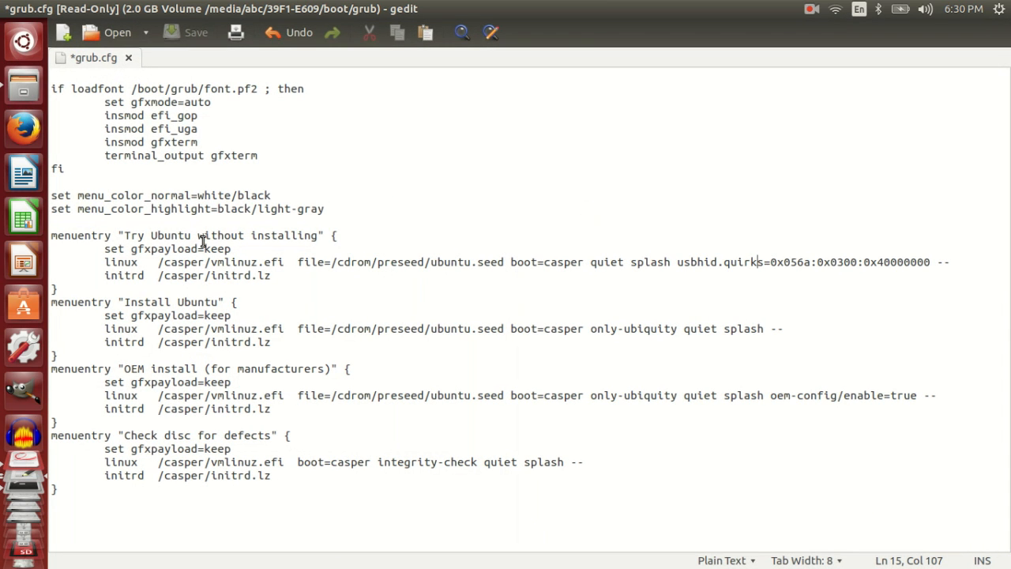
pyautogui.click(52, 236)
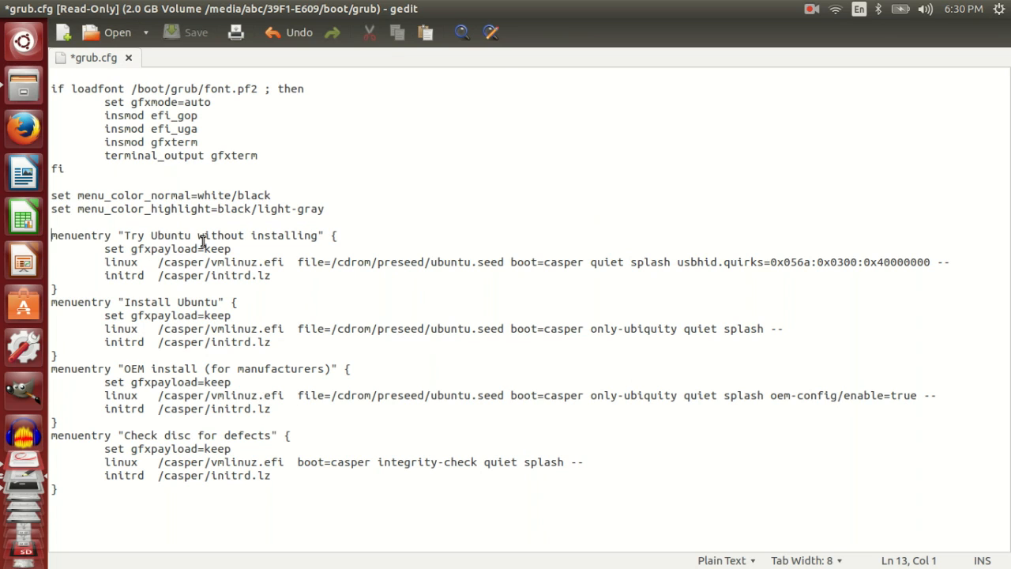
pyautogui.moveTo(51, 235); pyautogui.dragTo(51, 288)
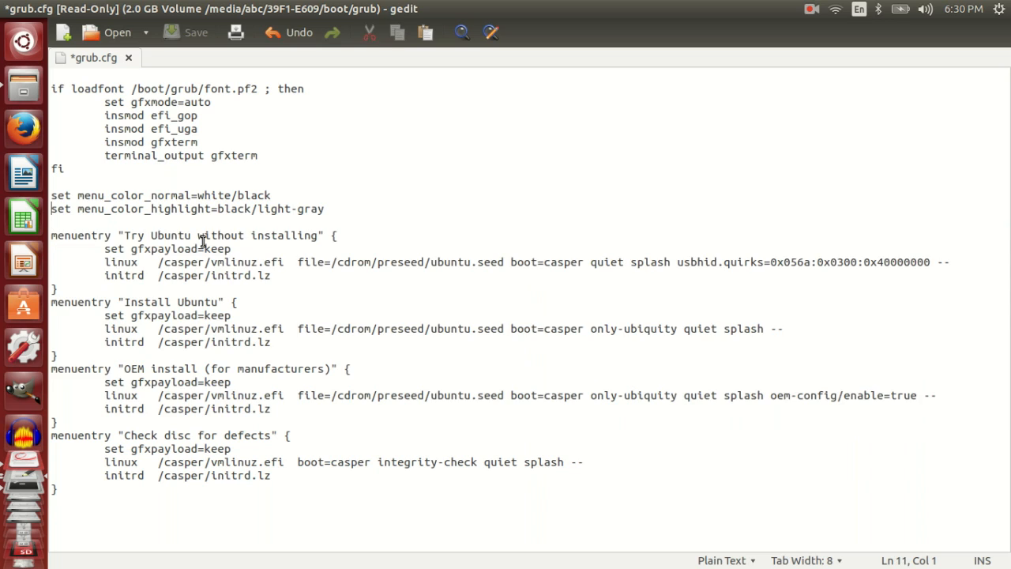
pyautogui.doubleClick(286, 234)
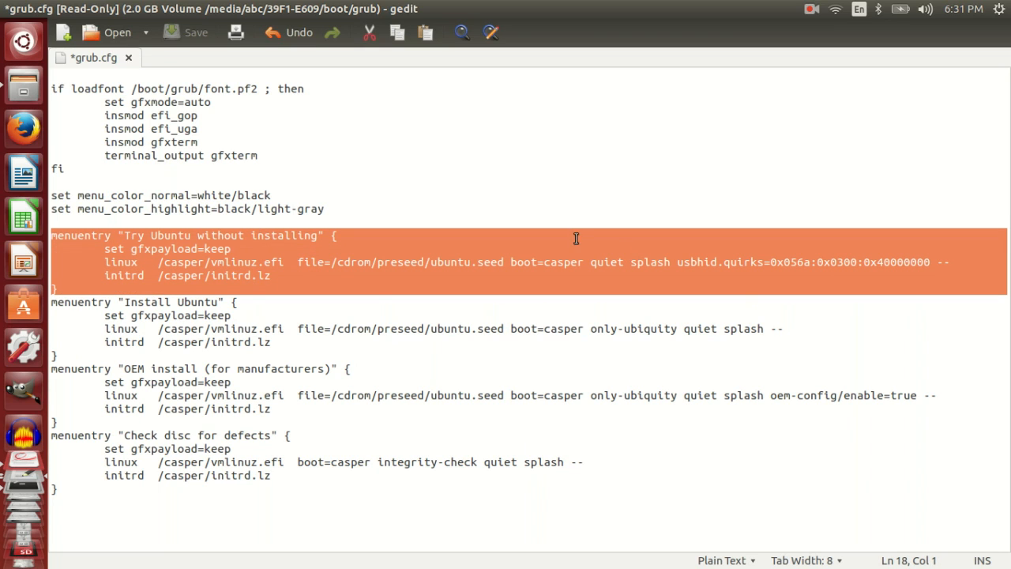
# - Retype the Try Ubuntu line's parameter as usbhid.quirks=0x056a:0x0300:0x40000000 and highlight 0x0300
pyautogui.click(763, 261)
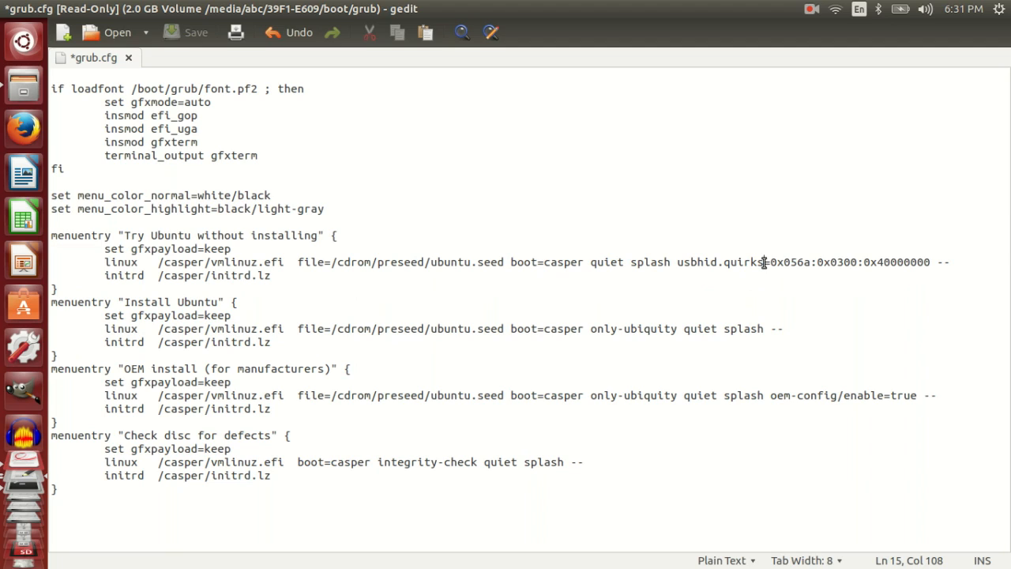
pyautogui.doubleClick(698, 261)
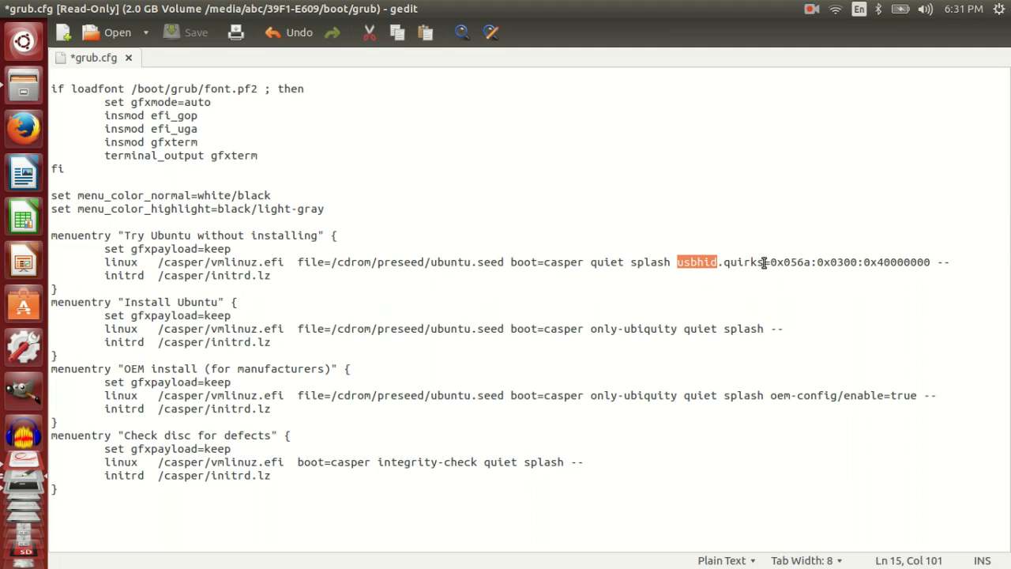
pyautogui.moveTo(677, 261); pyautogui.dragTo(932, 261)
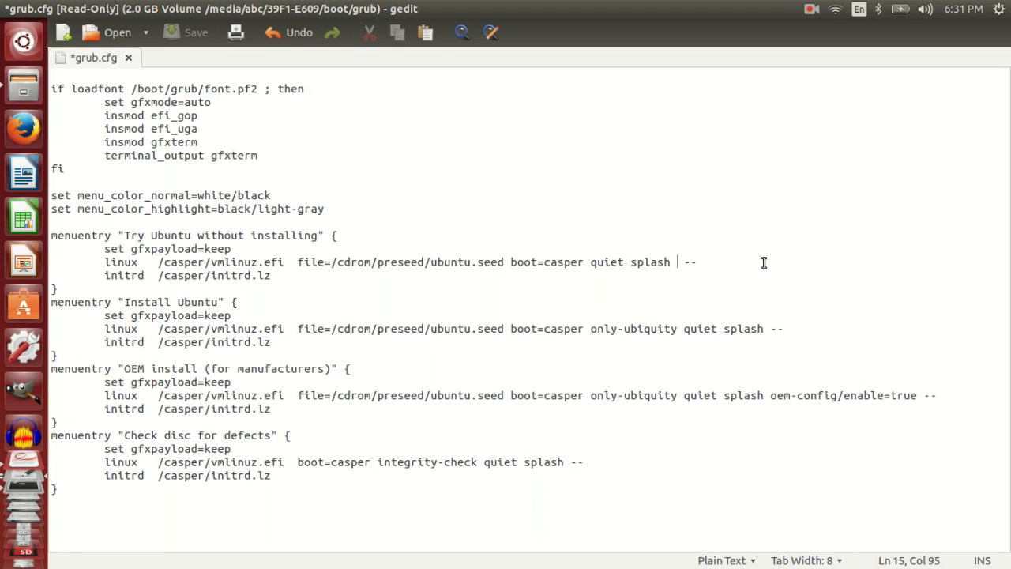
pyautogui.write('usbhid.quirks=0x056a:0x0300:0x40000000')
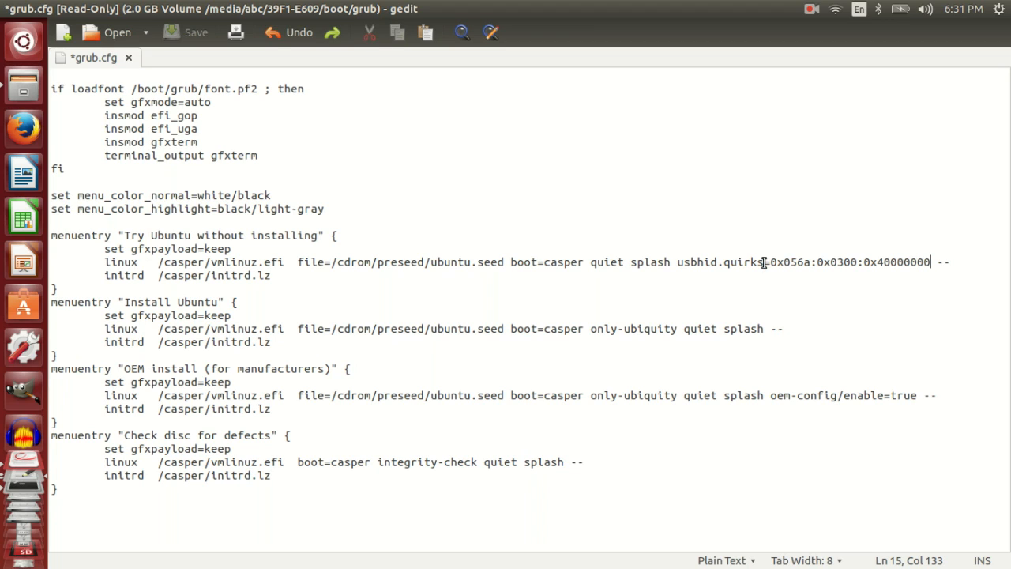
pyautogui.moveTo(805, 286)
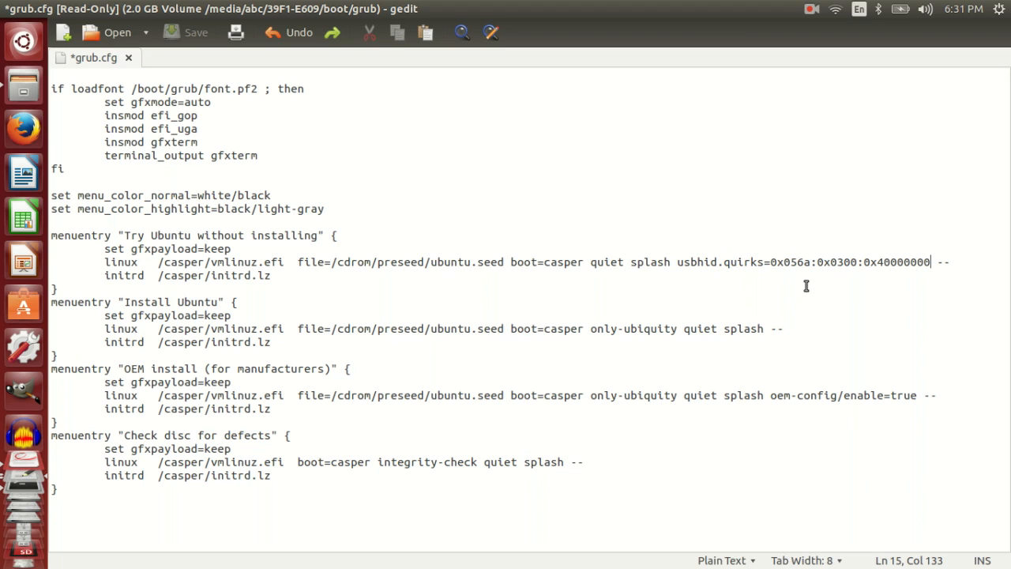
pyautogui.doubleClick(835, 261)
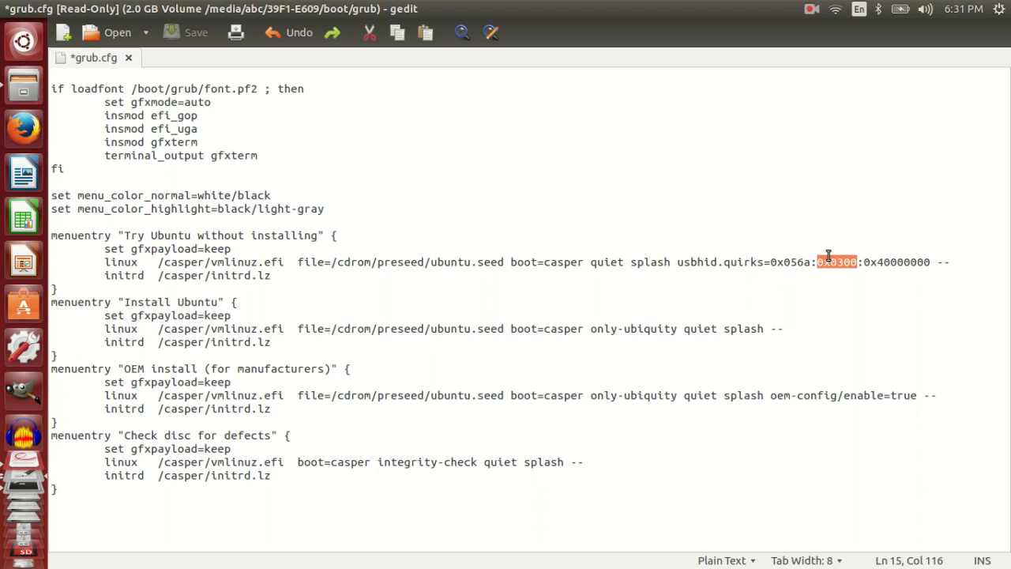
pyautogui.moveTo(769, 263)
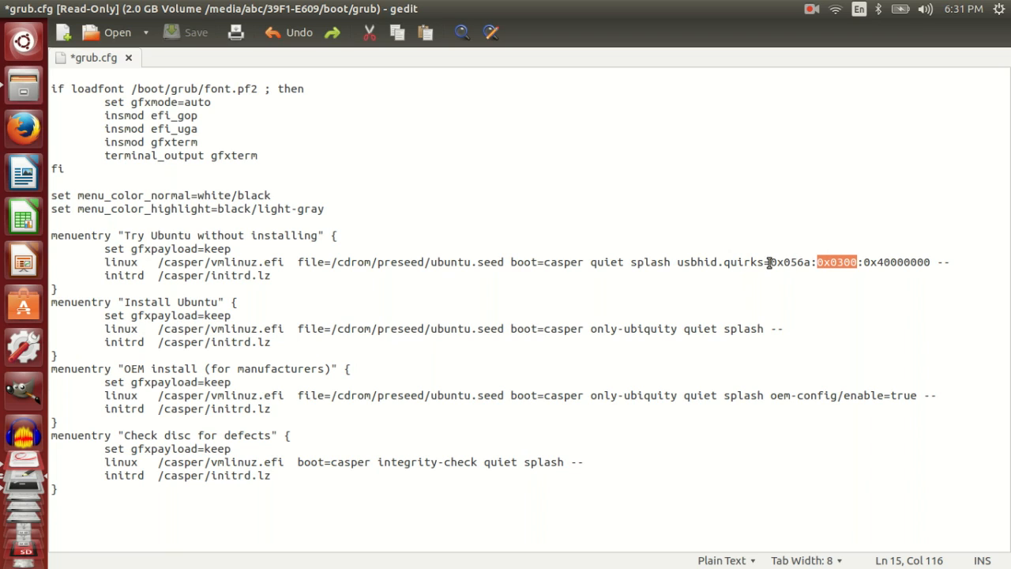
pyautogui.moveTo(636, 214)
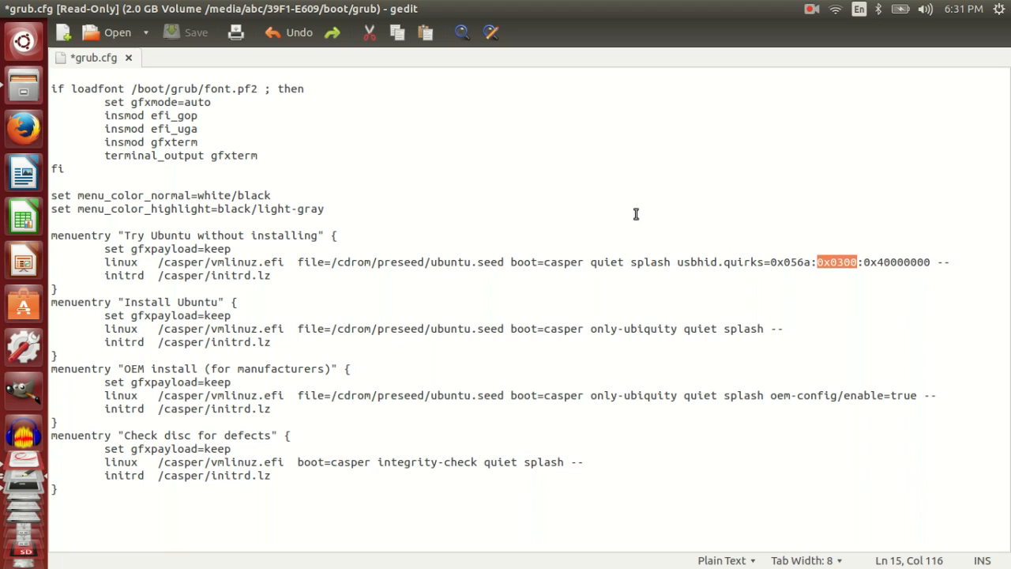
pyautogui.moveTo(762, 50)
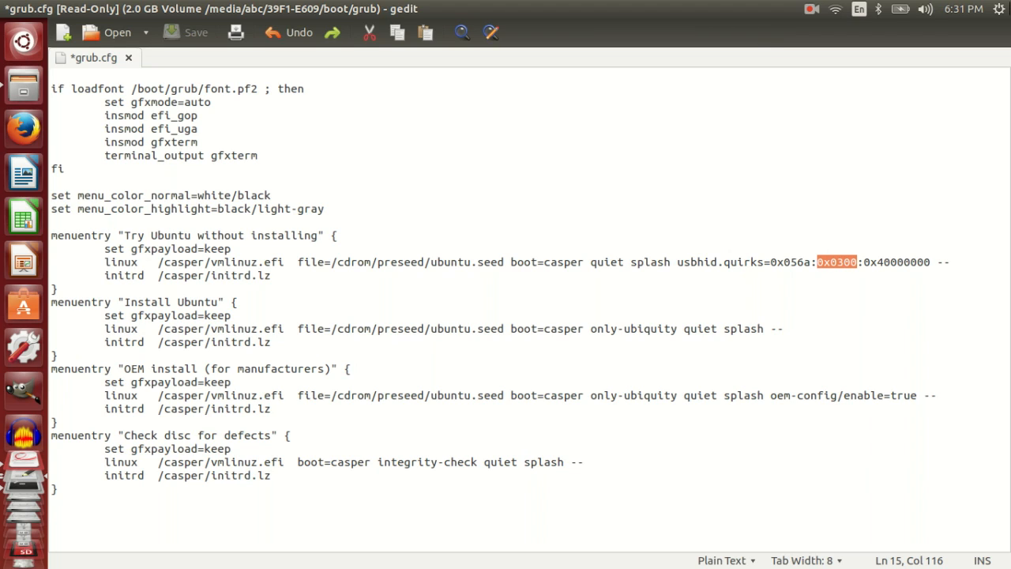
pyautogui.moveTo(794, 26)
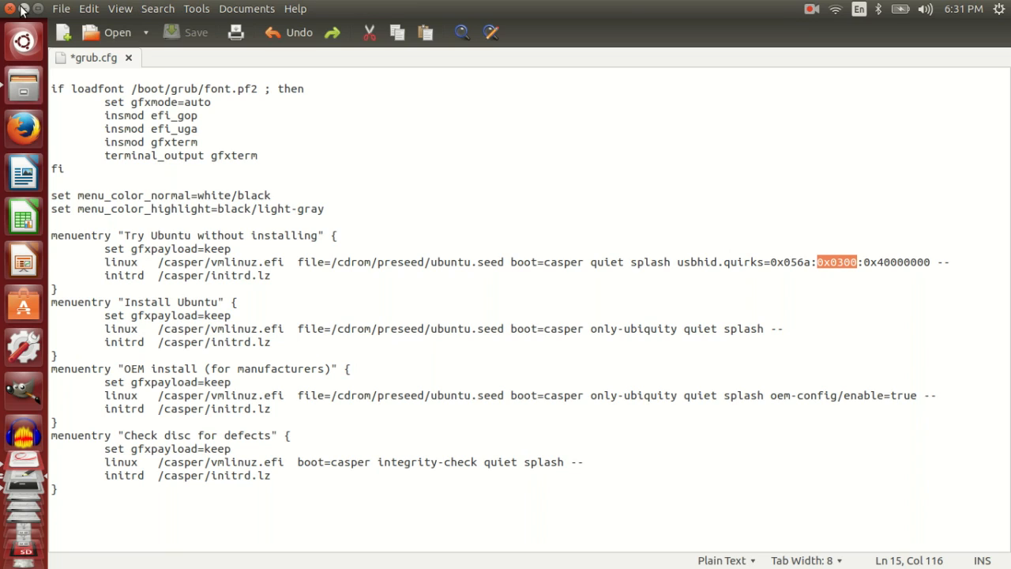
pyautogui.moveTo(615, 8)
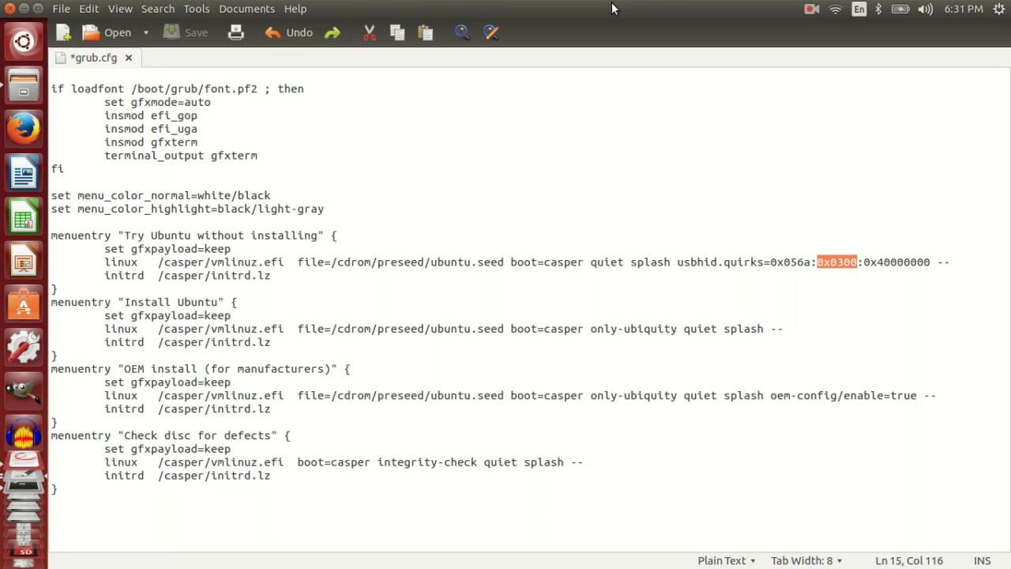